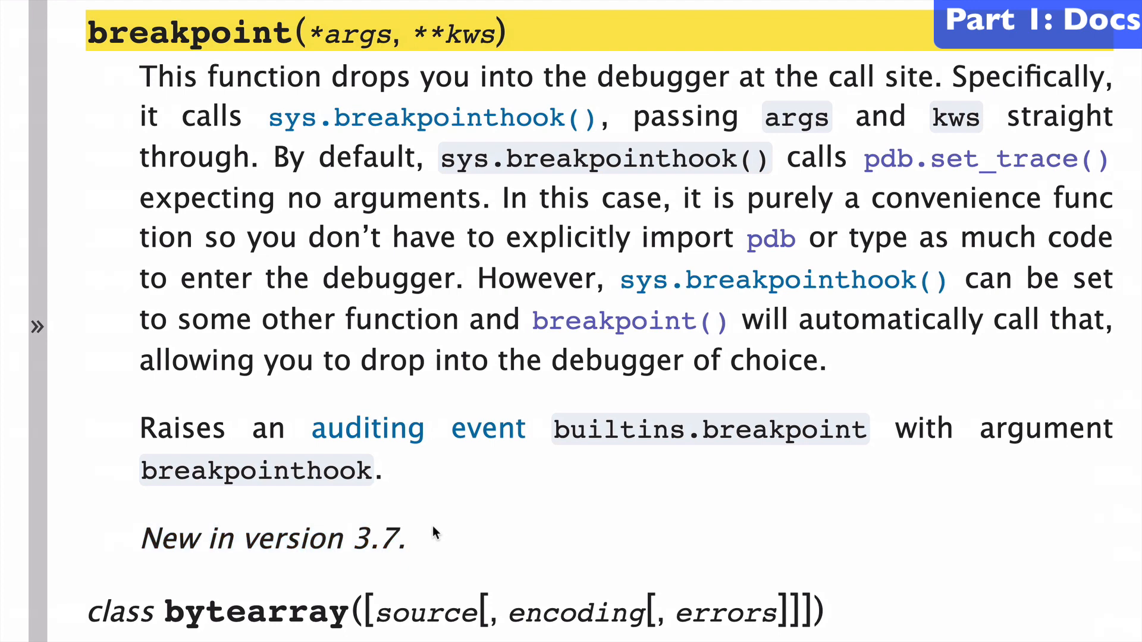
# Read the breakpoint() docs, then scroll the pdb page to the import pdb; pdb.set_trace() example.
pyautogui.doubleClick(655, 76)
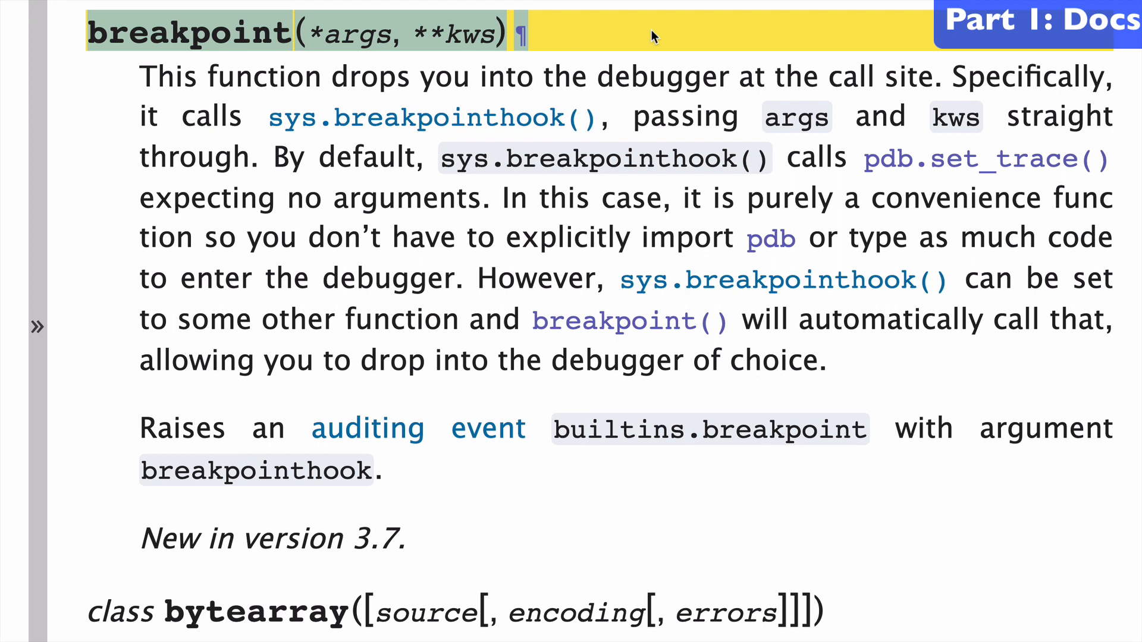
pyautogui.moveTo(866, 107)
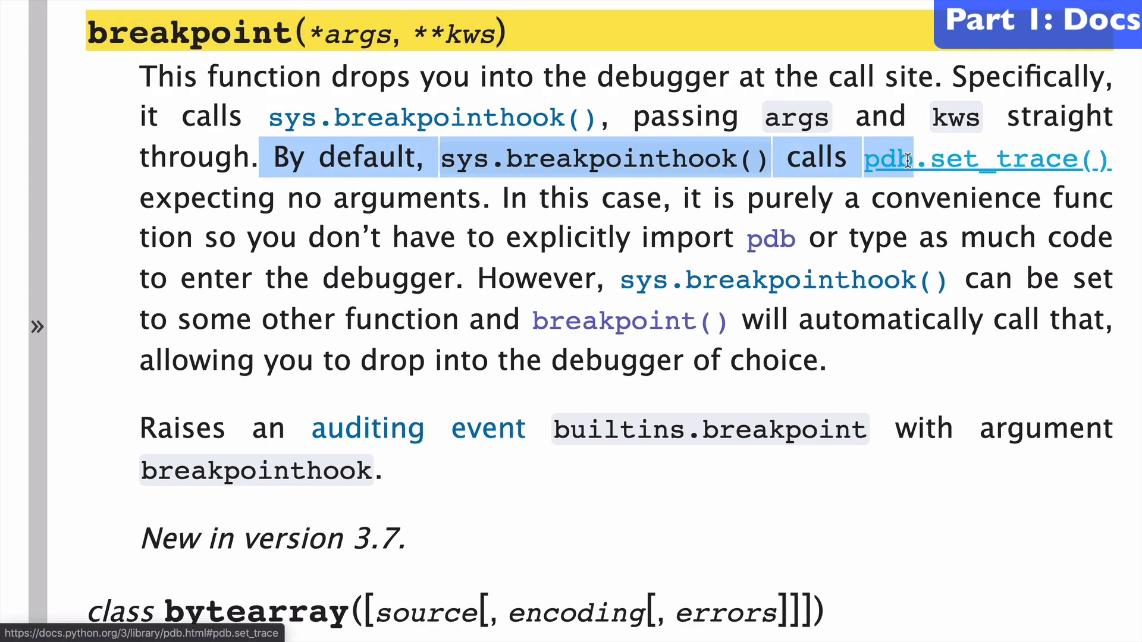
pyautogui.moveTo(1125, 164)
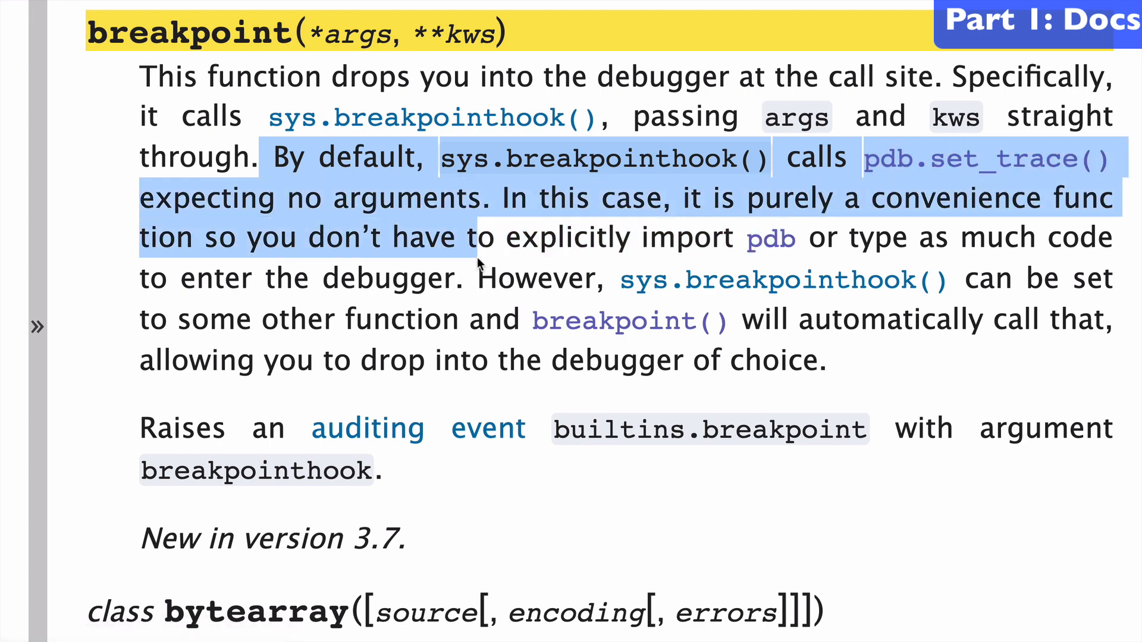
pyautogui.click(856, 198)
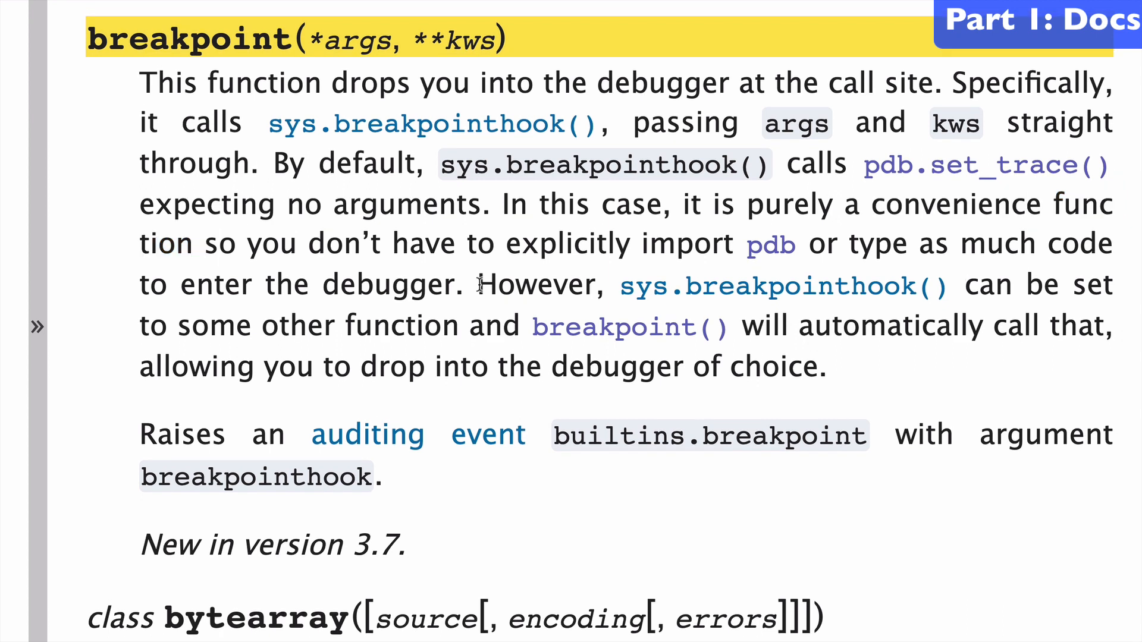
pyautogui.moveTo(356, 366)
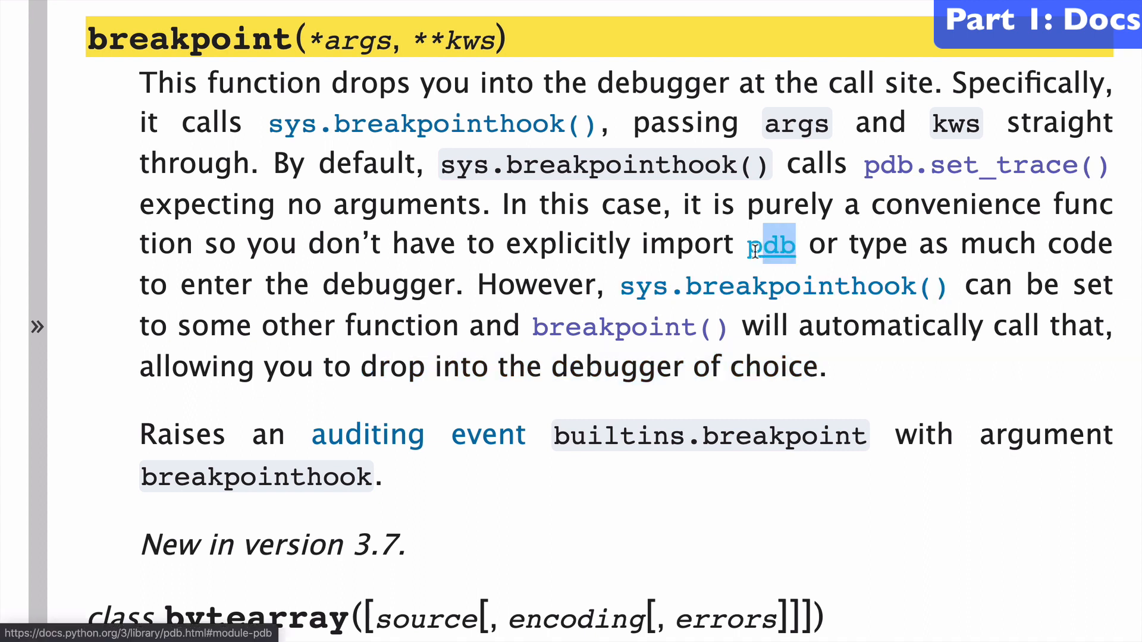
pyautogui.moveTo(771, 244)
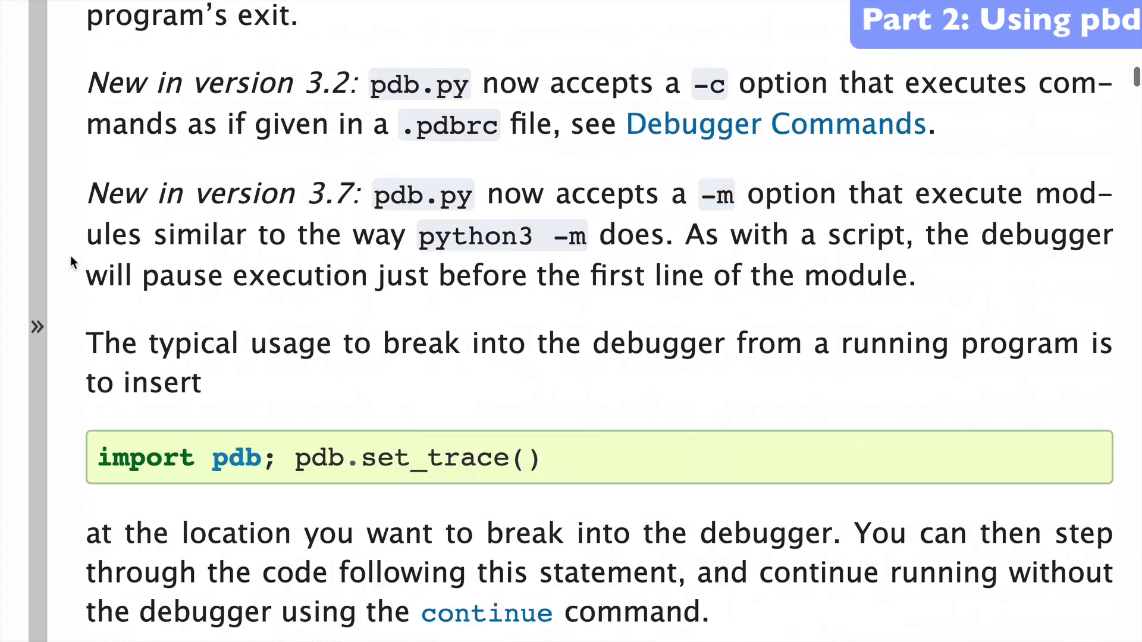
pyautogui.scroll(-3)
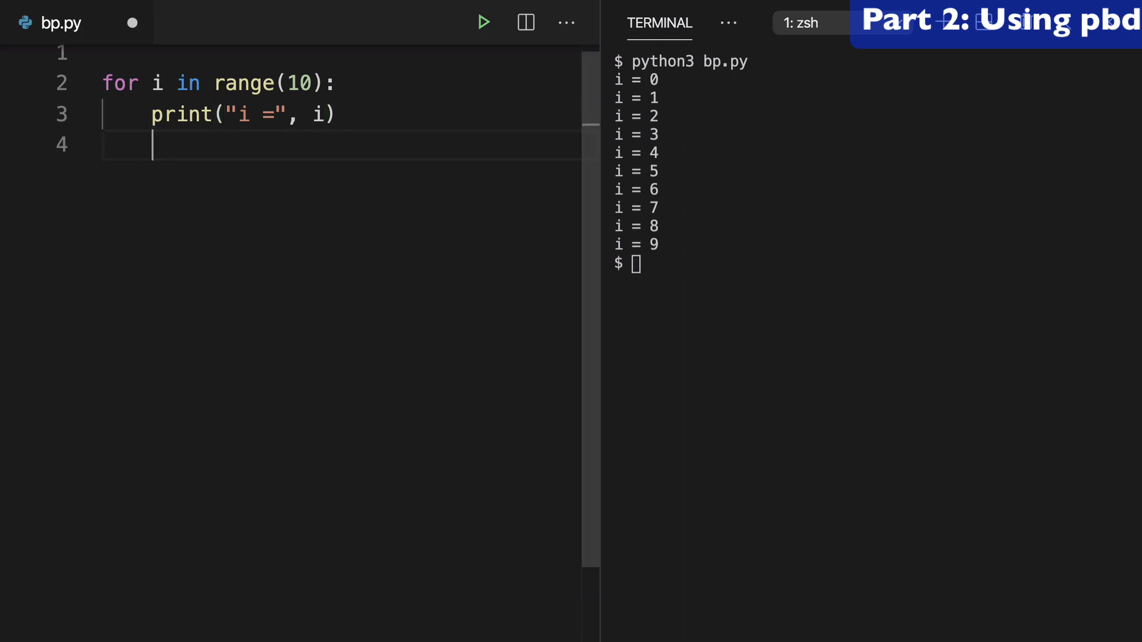
# Add 'if i == 5: import pdb; pdb.set_trace()' to the bp.py loop and run python3 bp.py.
pyautogui.write('if')
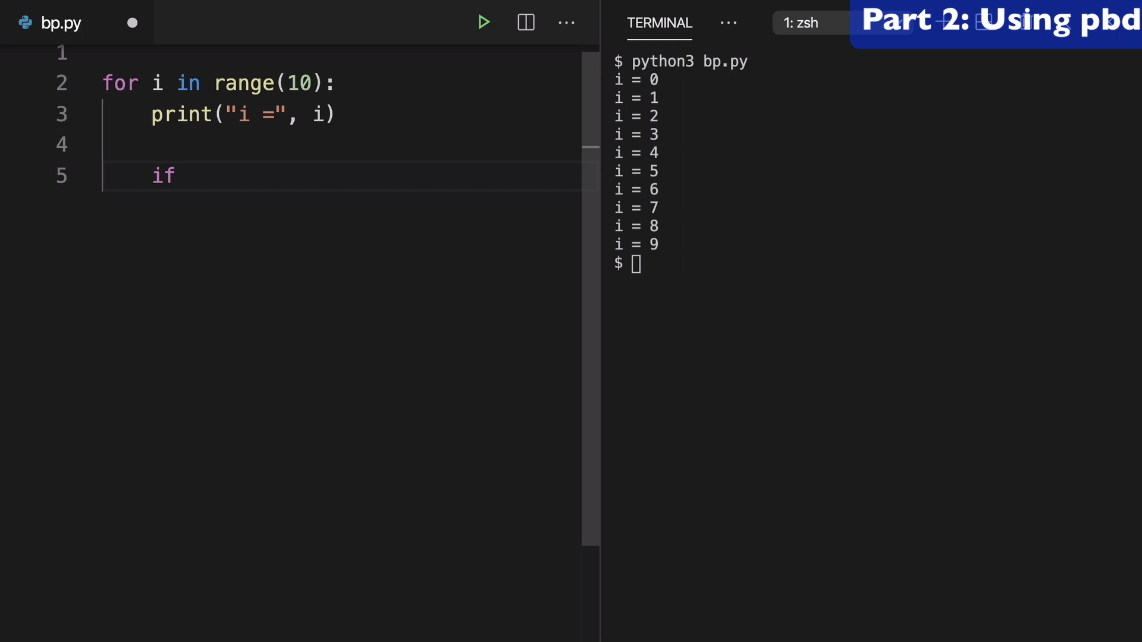
pyautogui.write('i')
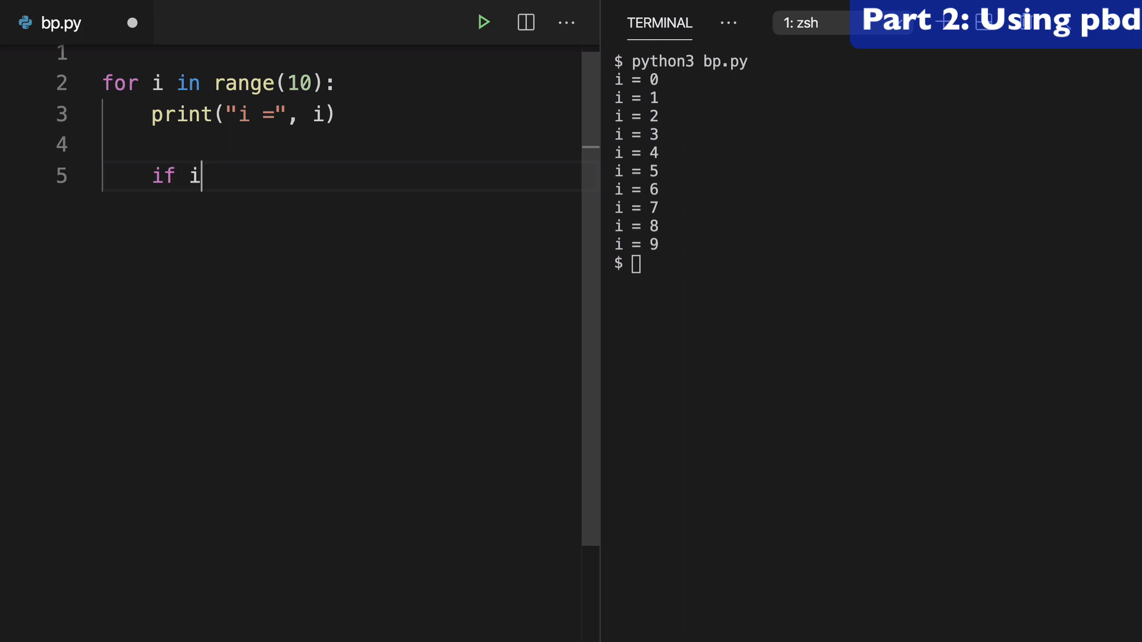
pyautogui.write('== 5:')
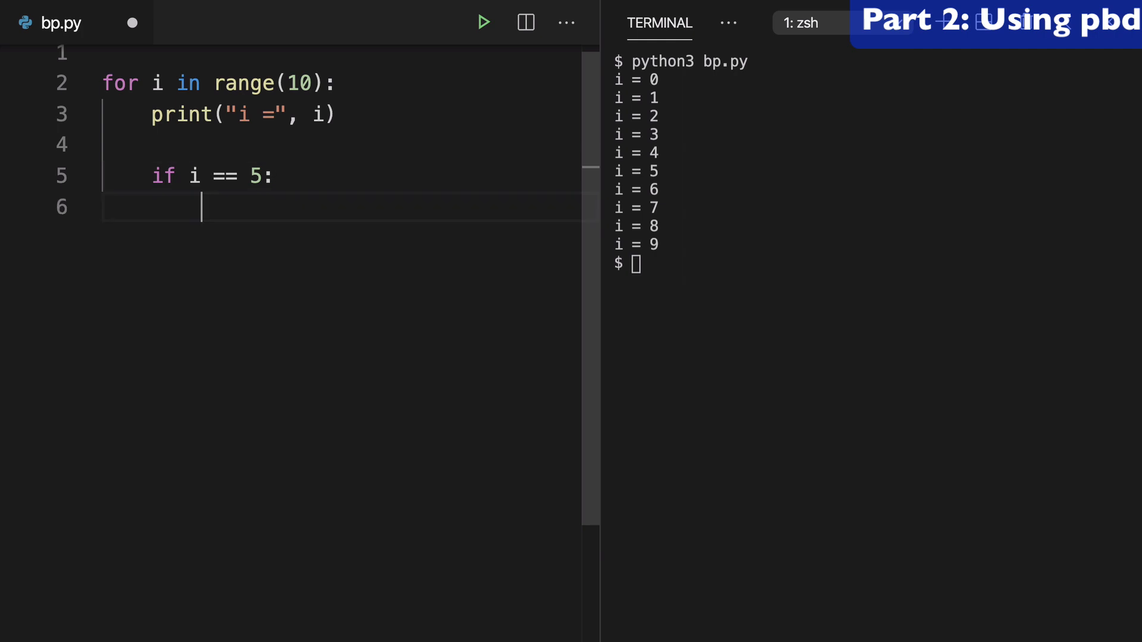
pyautogui.write('import pdb; pdb.set_trace()')
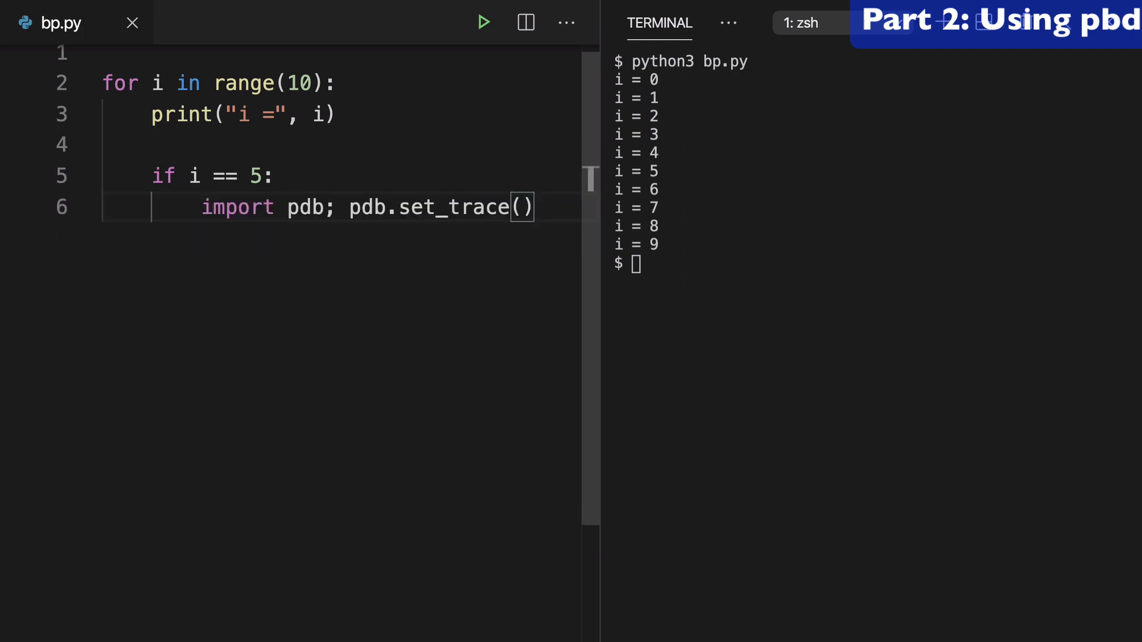
pyautogui.write('python3 bp.py')
pyautogui.write('i')
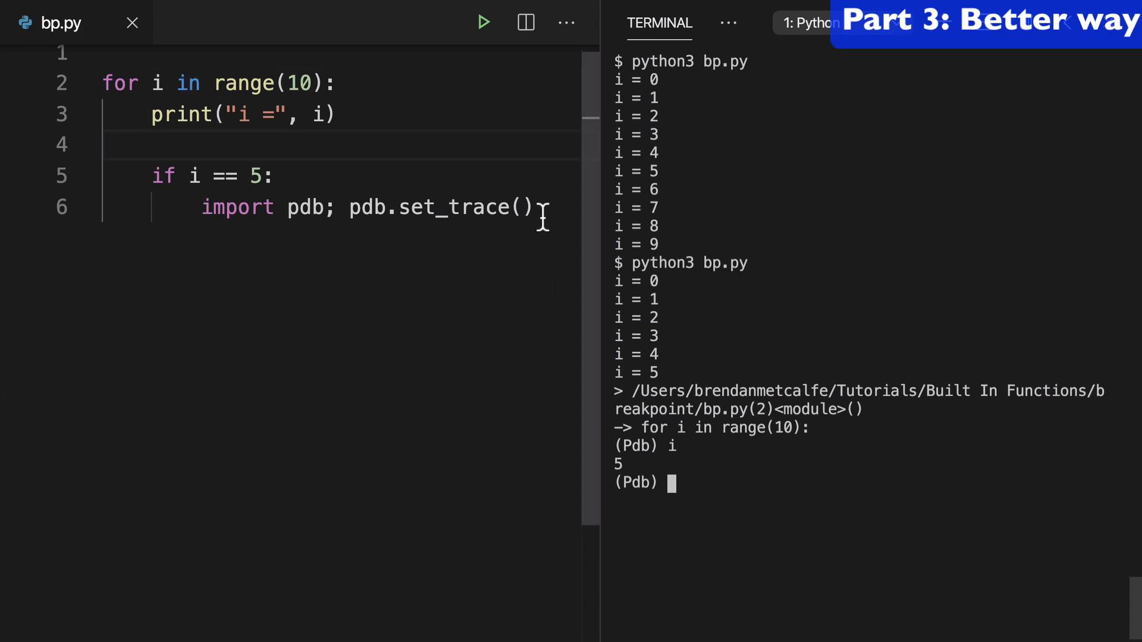
# Replace pdb.set_trace() with breakpoint(), quit Pdb with q, rerun, and print i.
pyautogui.write('brea')
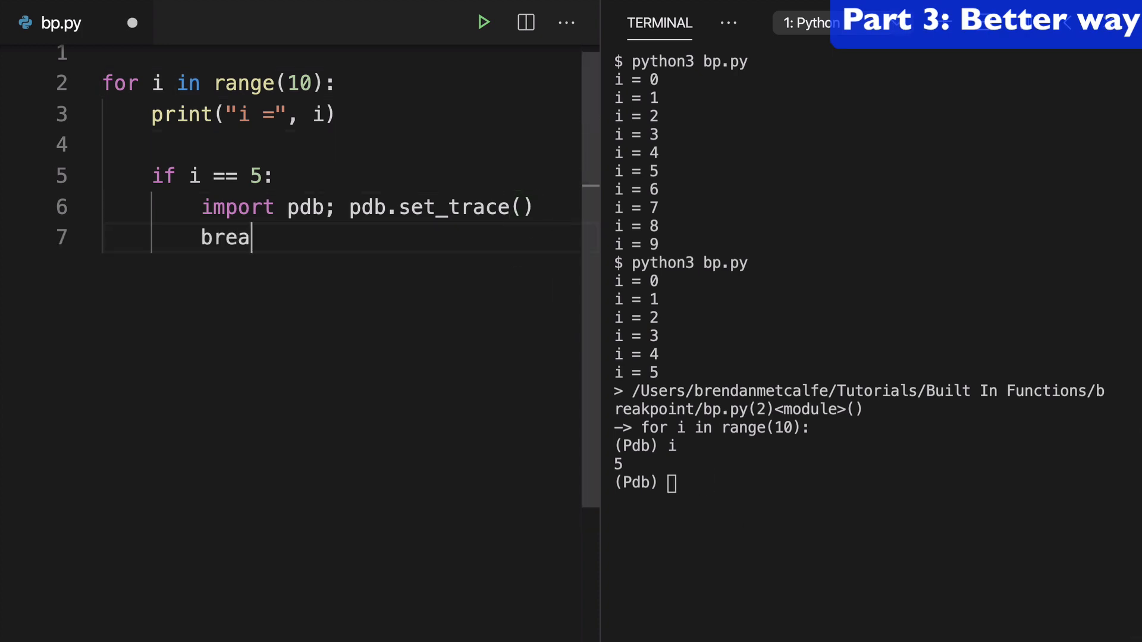
pyautogui.write('kpoint()')
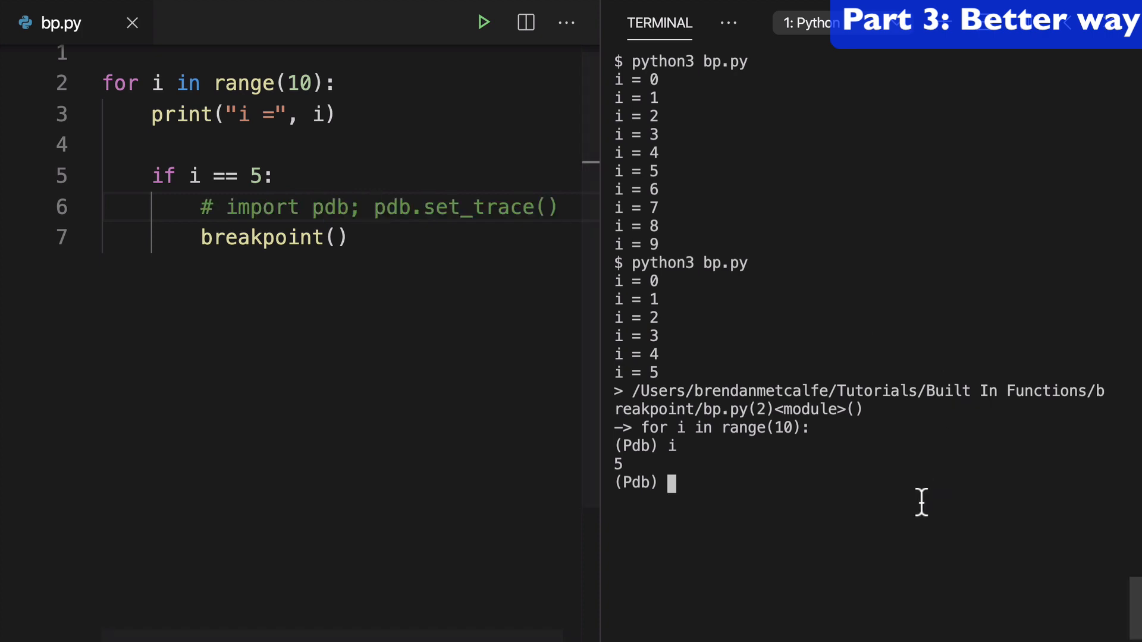
pyautogui.write('q')
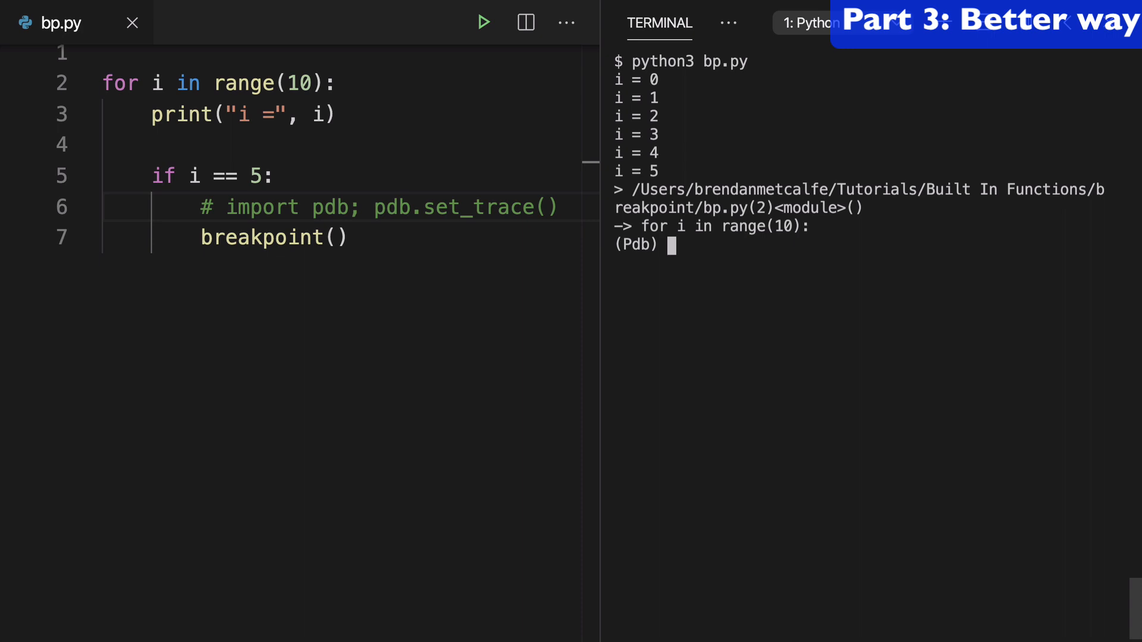
pyautogui.write('i')
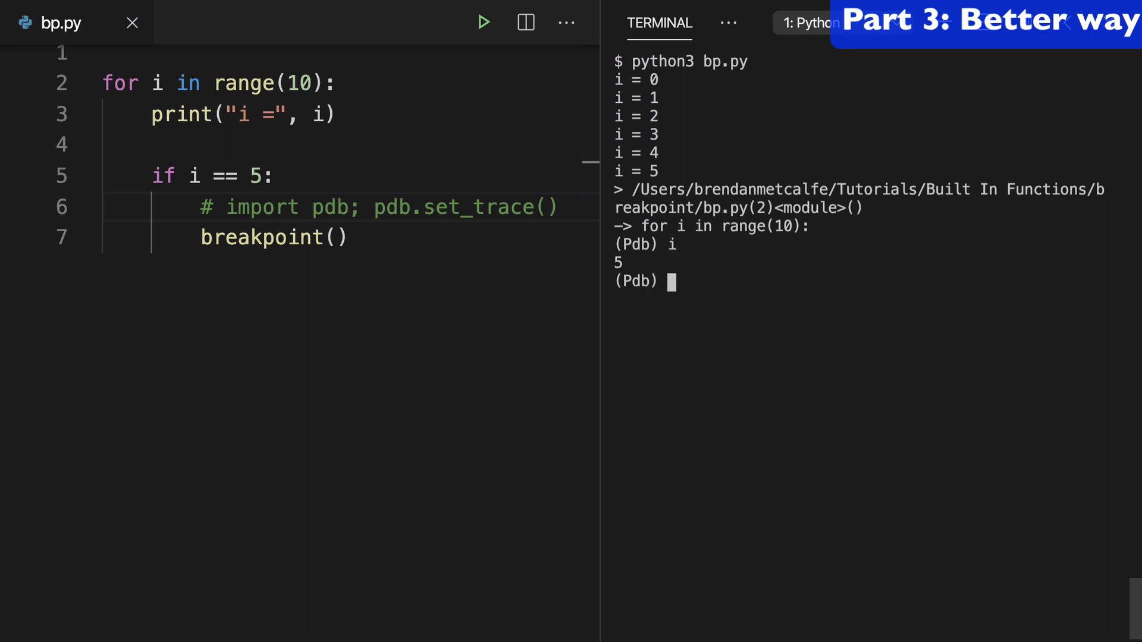
pyautogui.moveTo(923, 502)
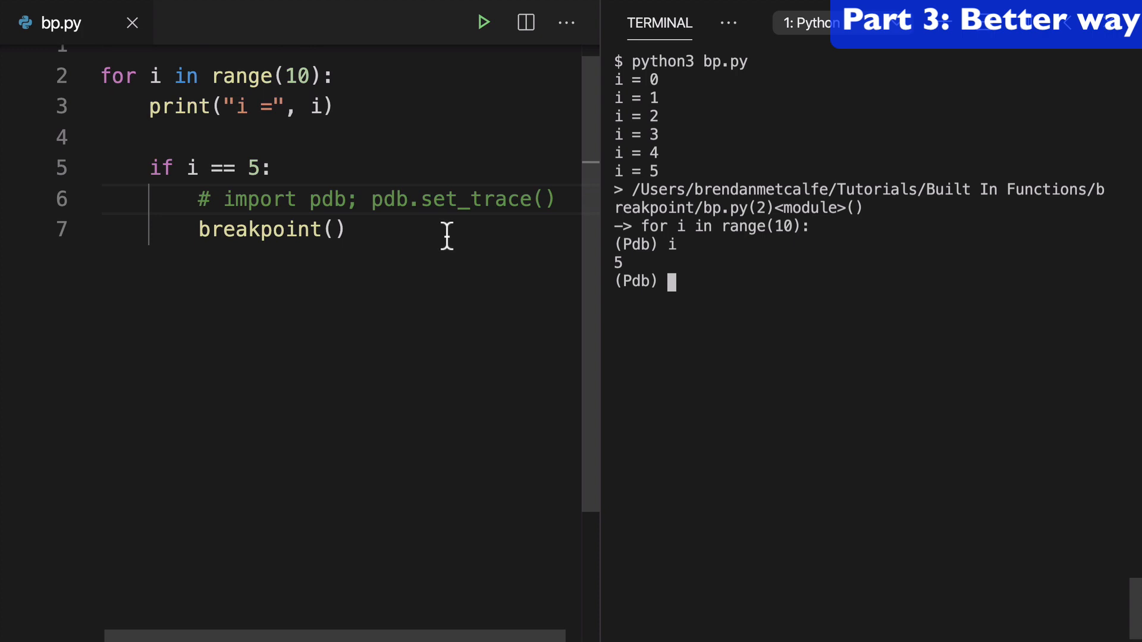
pyautogui.doubleClick(272, 229)
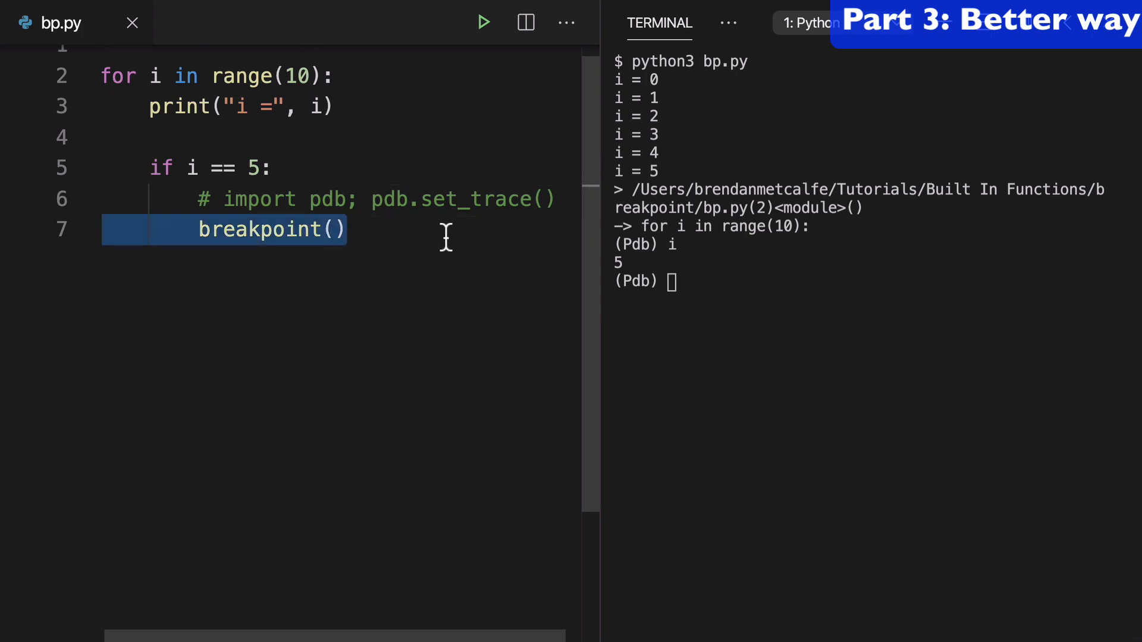
pyautogui.moveTo(435, 211)
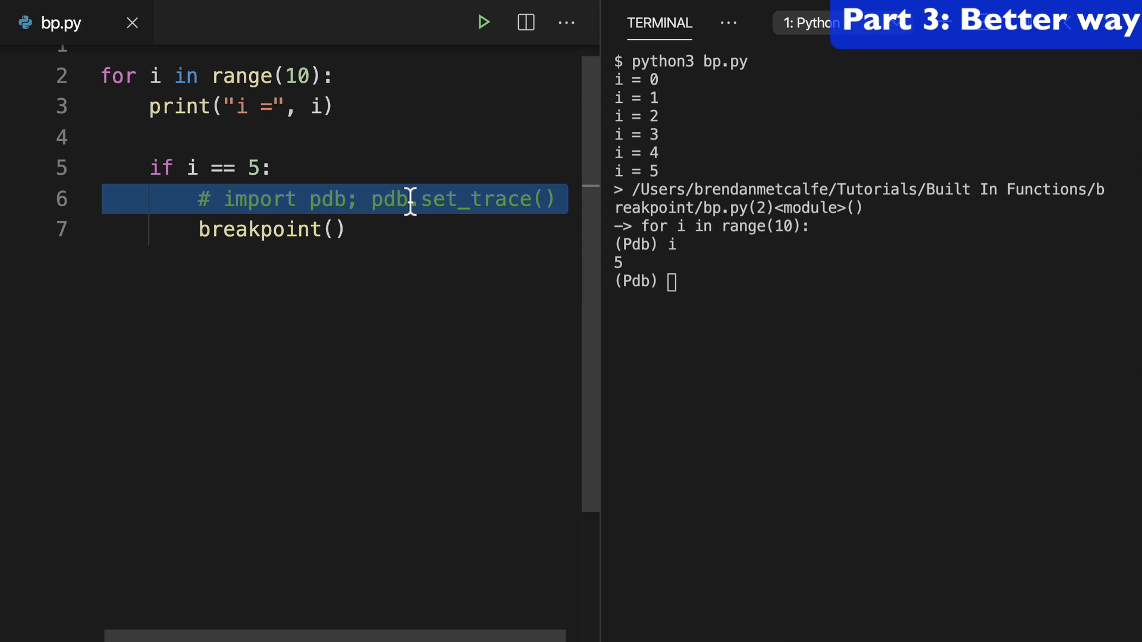
pyautogui.doubleClick(391, 199)
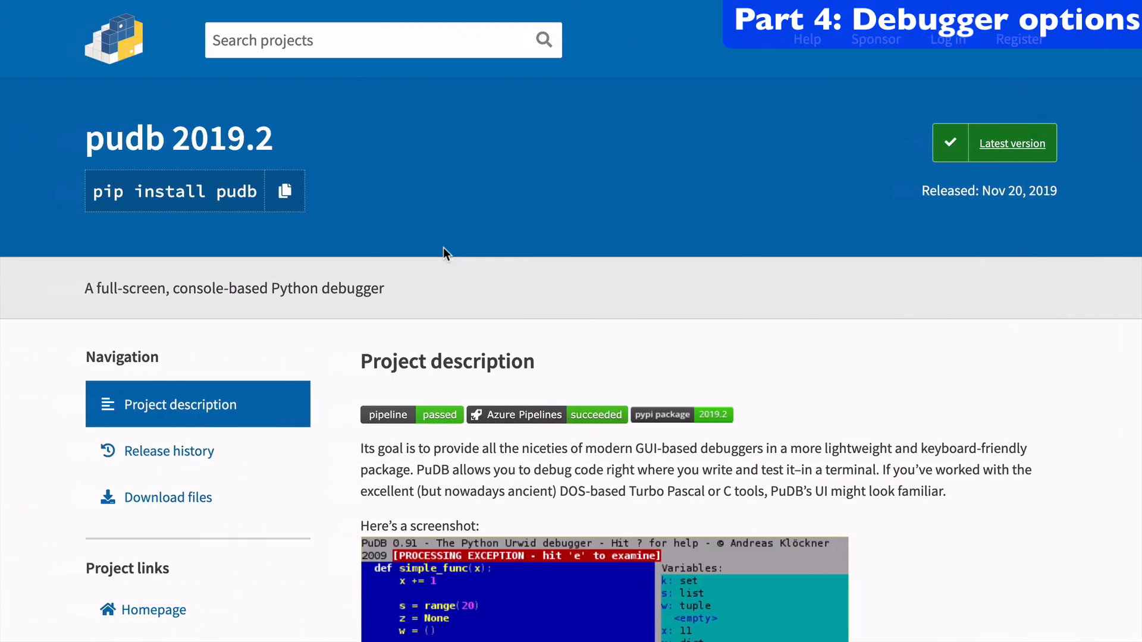
pyautogui.scroll(-3)
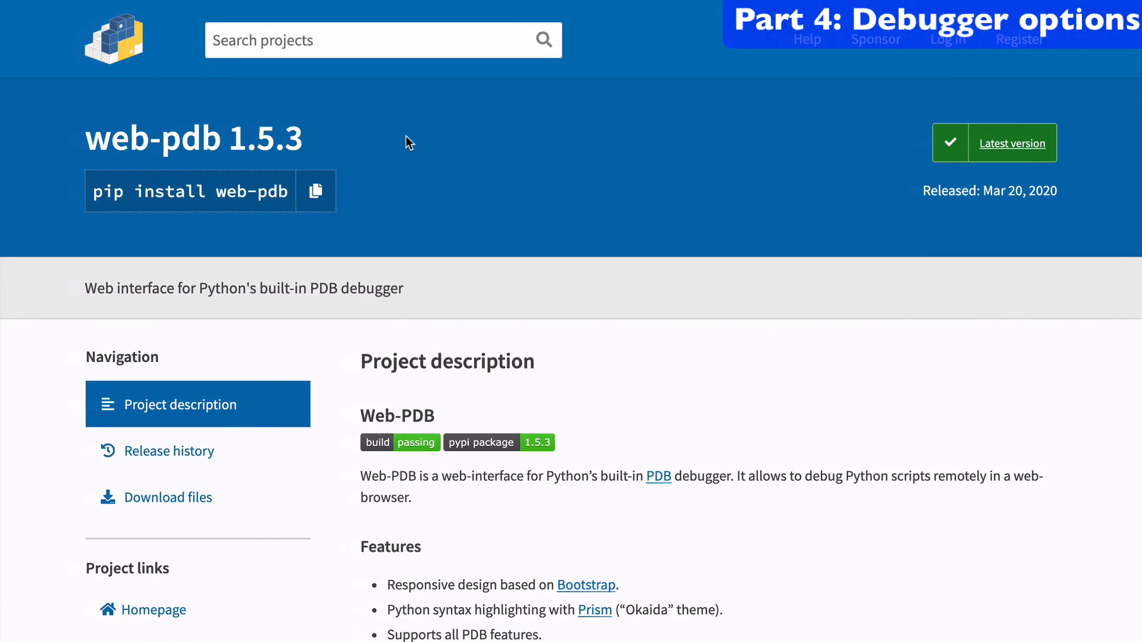
pyautogui.doubleClick(168, 139)
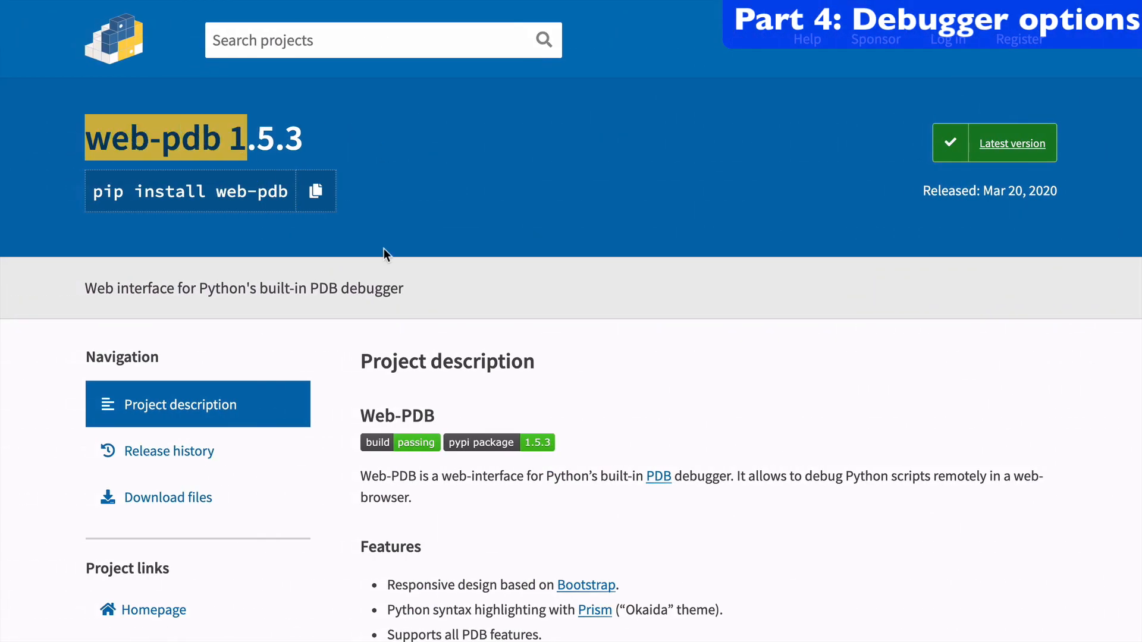
pyautogui.scroll(-3)
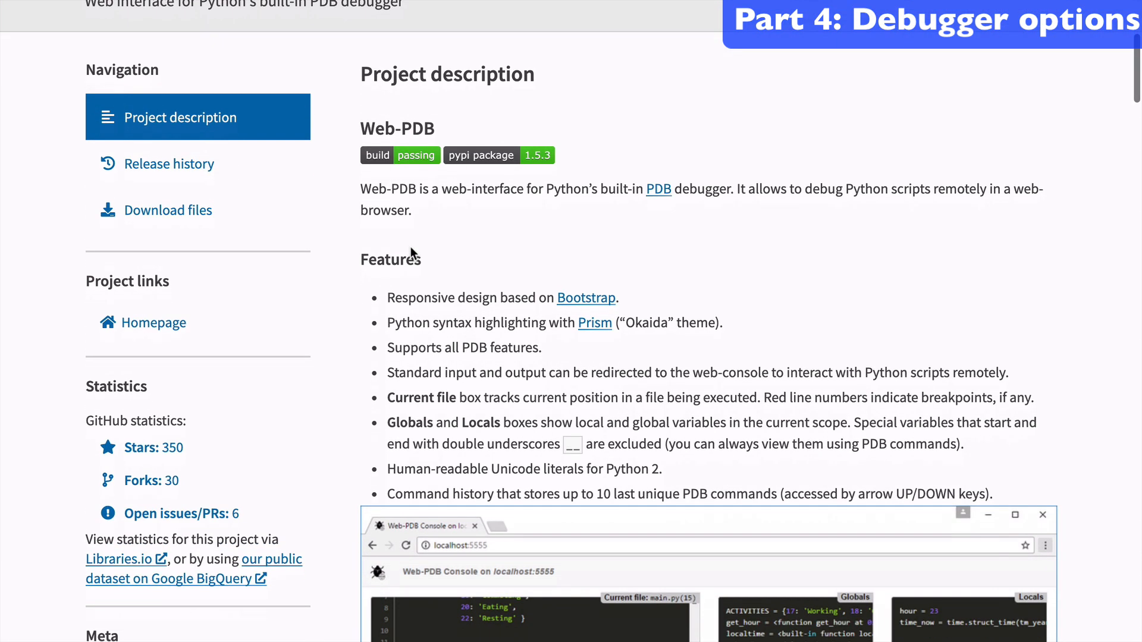
pyautogui.scroll(3)
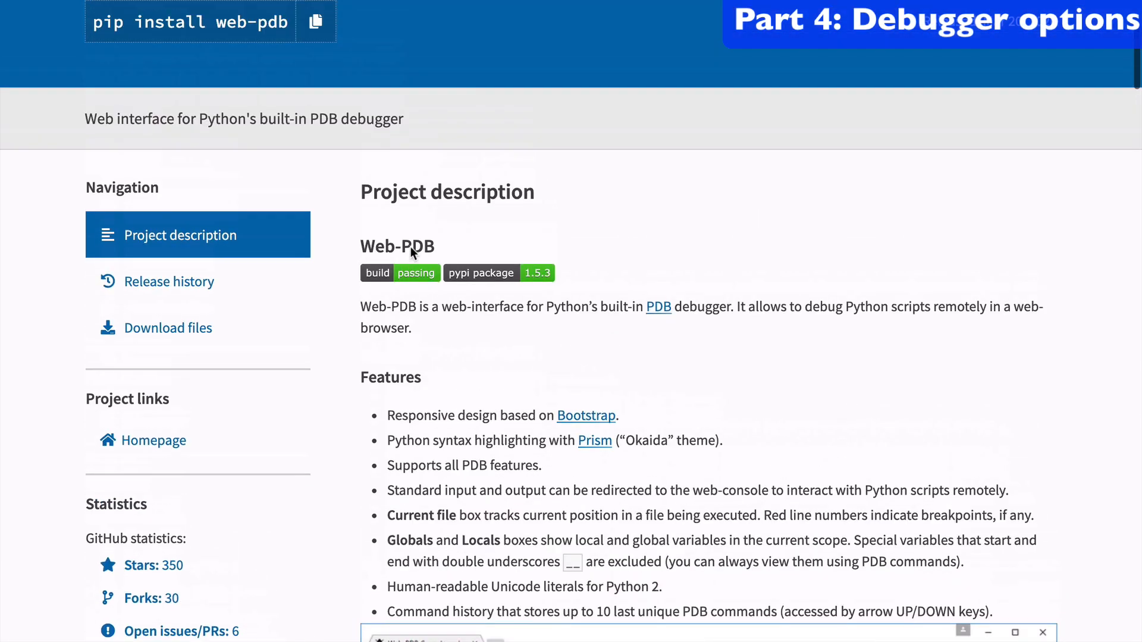
pyautogui.scroll(-3)
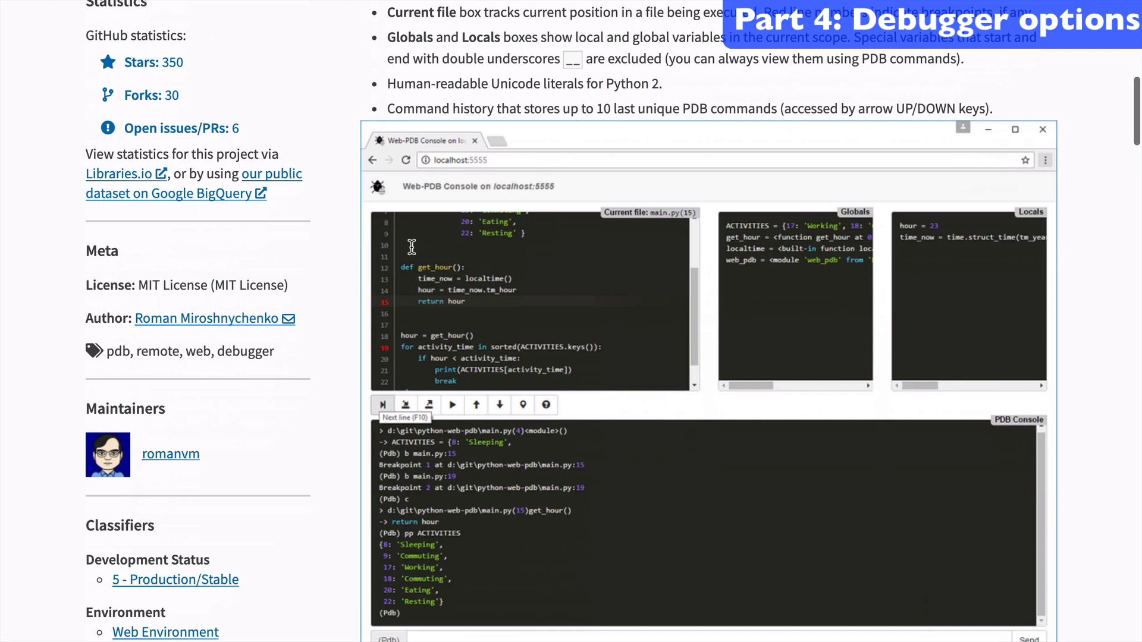
pyautogui.scroll(-3)
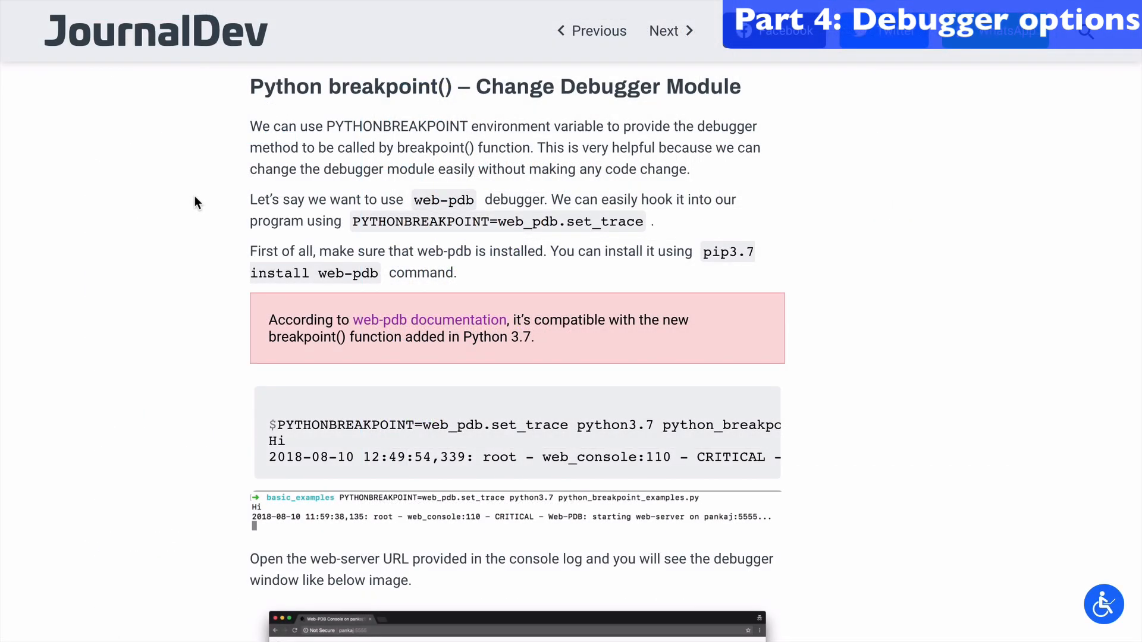
pyautogui.moveTo(536, 76)
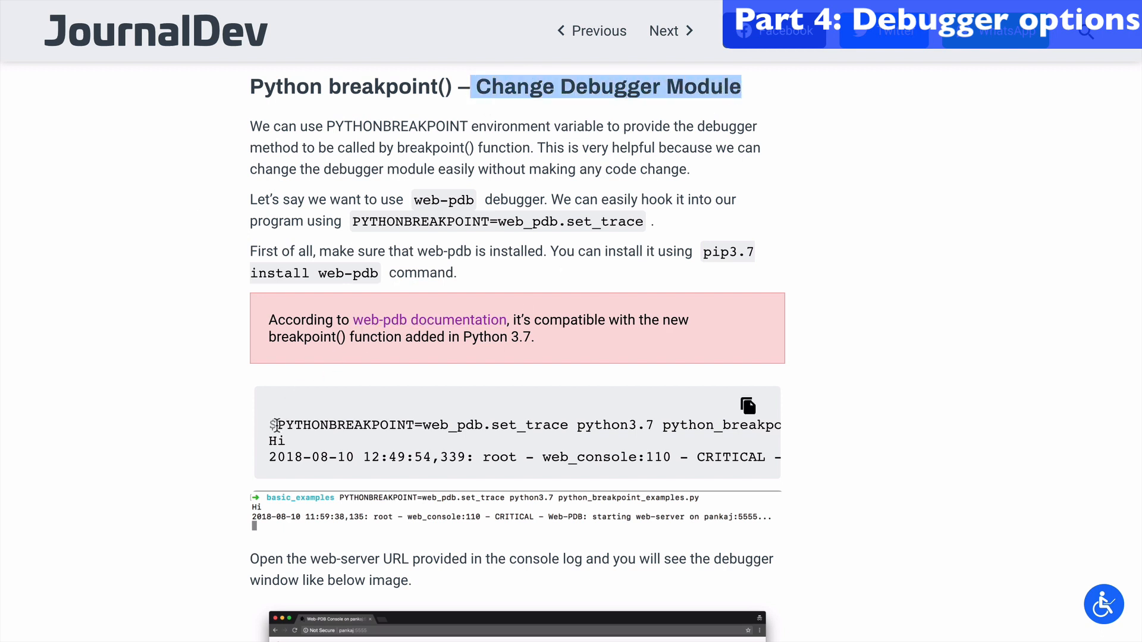
pyautogui.doubleClick(344, 425)
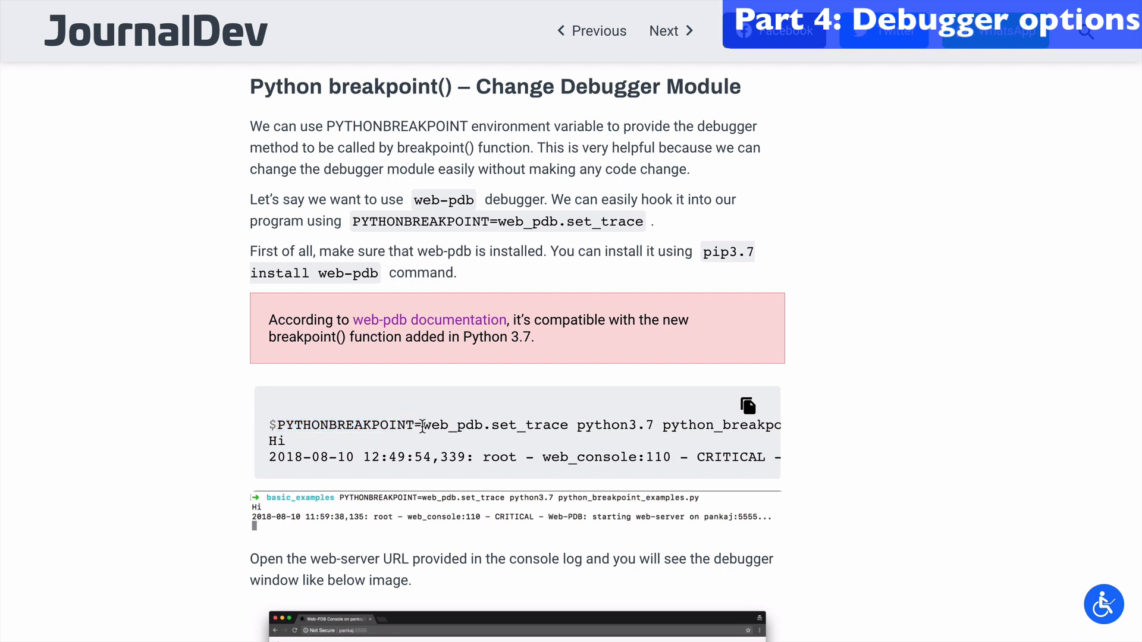
pyautogui.doubleClick(451, 425)
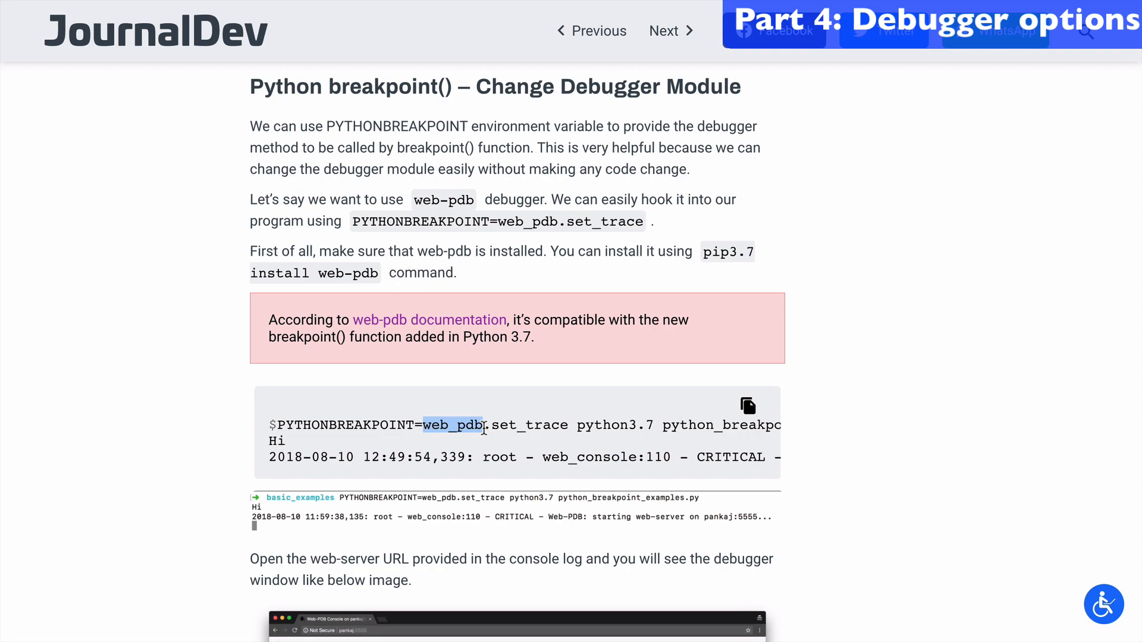
pyautogui.moveTo(482, 421)
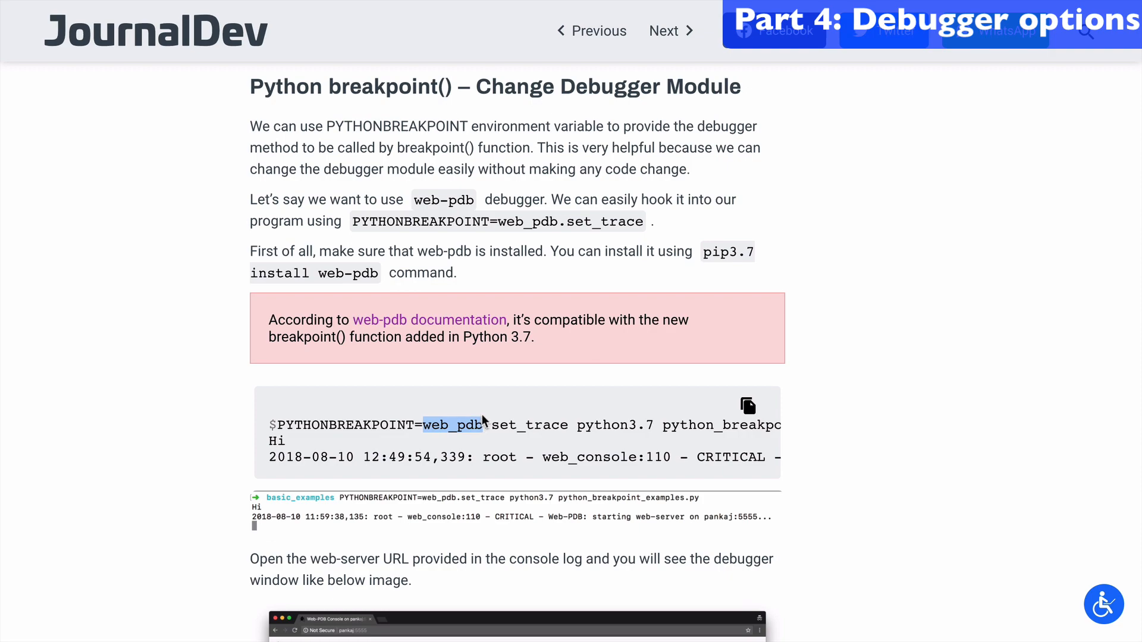
pyautogui.scroll(-3)
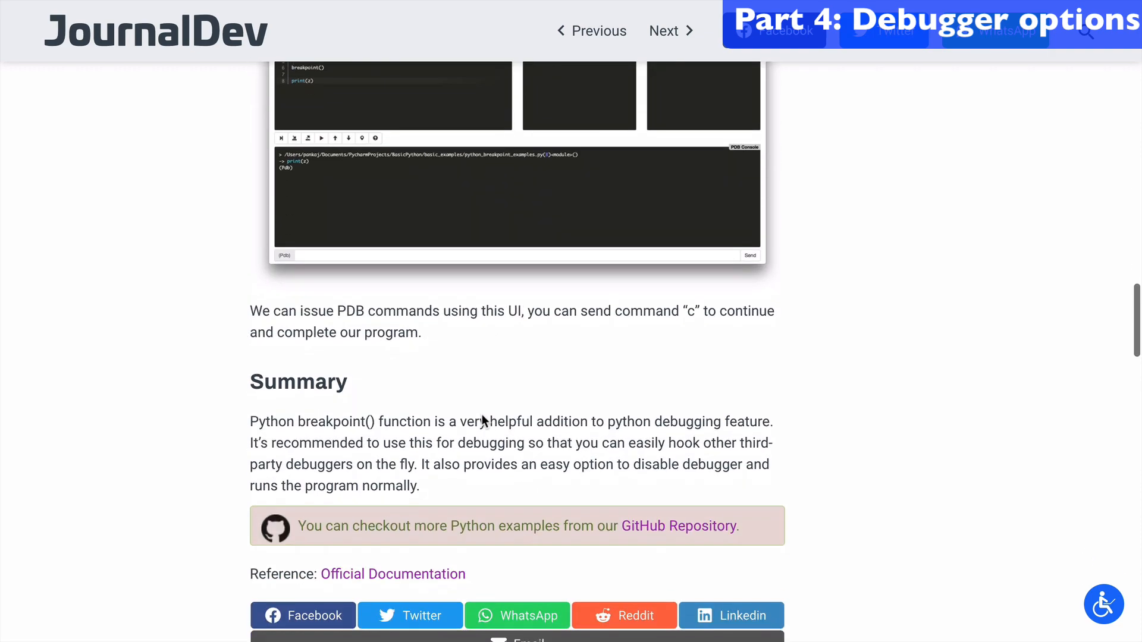
pyautogui.scroll(3)
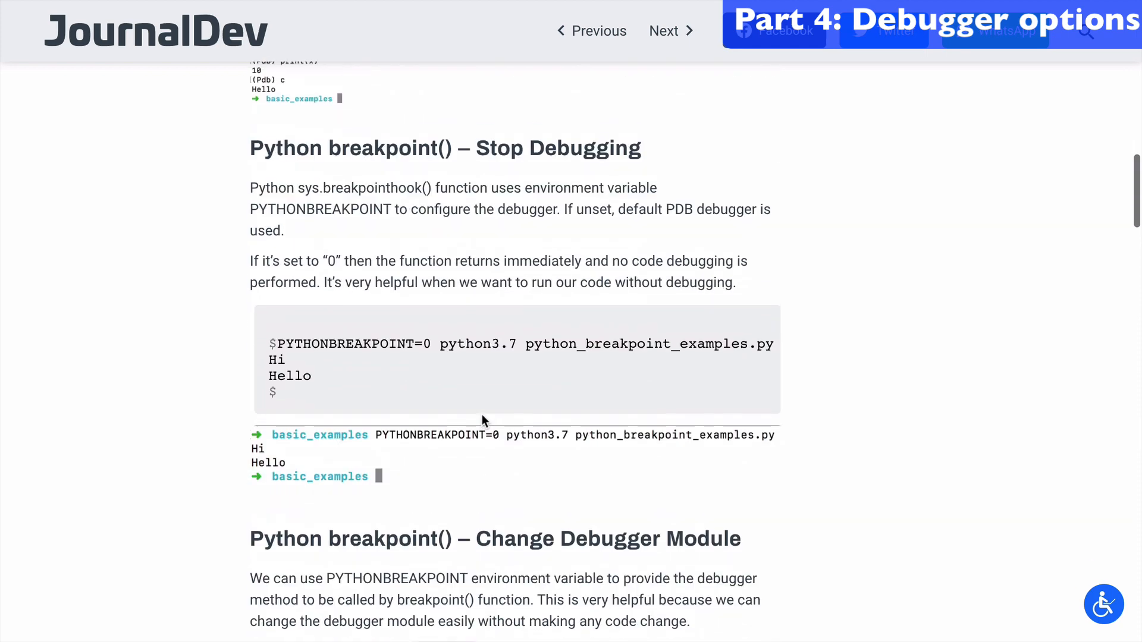
pyautogui.doubleClick(534, 140)
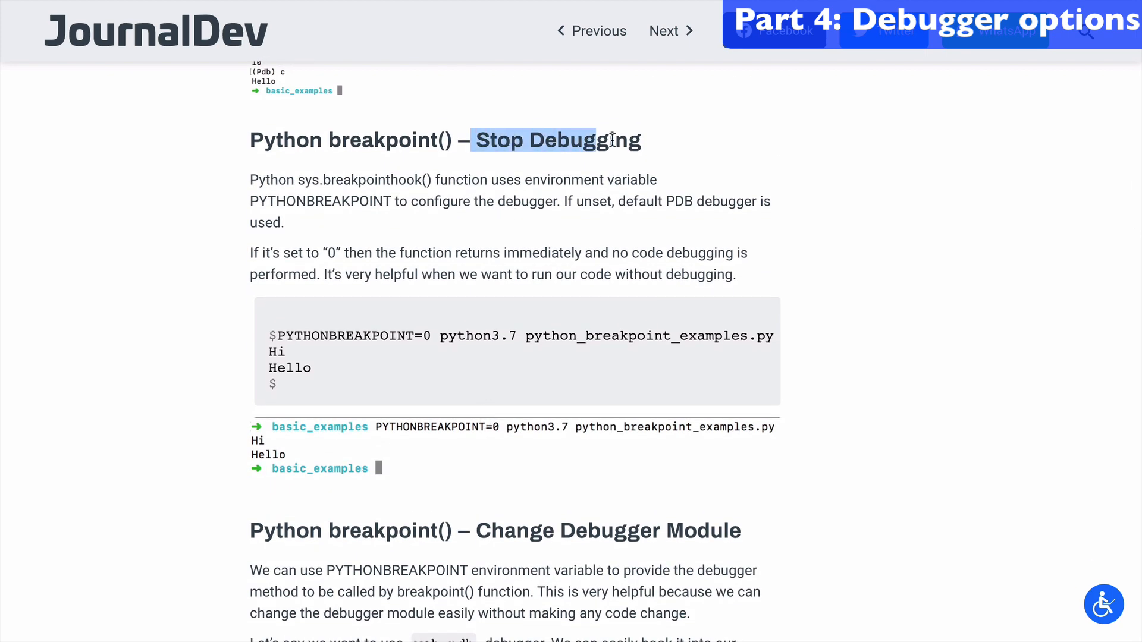
pyautogui.moveTo(277, 343)
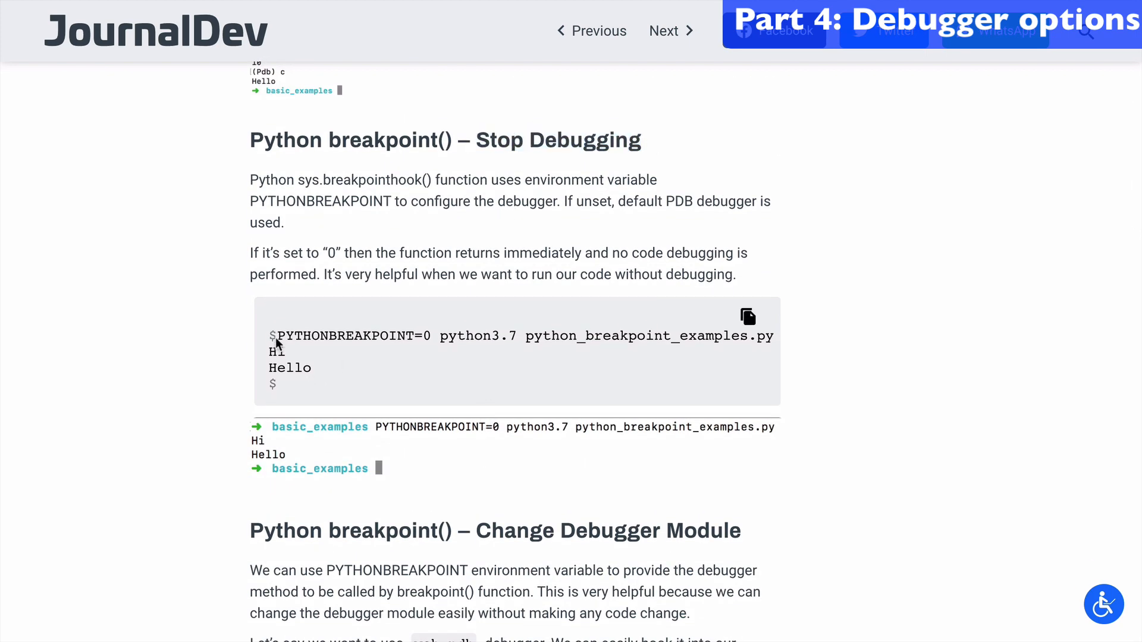
pyautogui.doubleClick(346, 336)
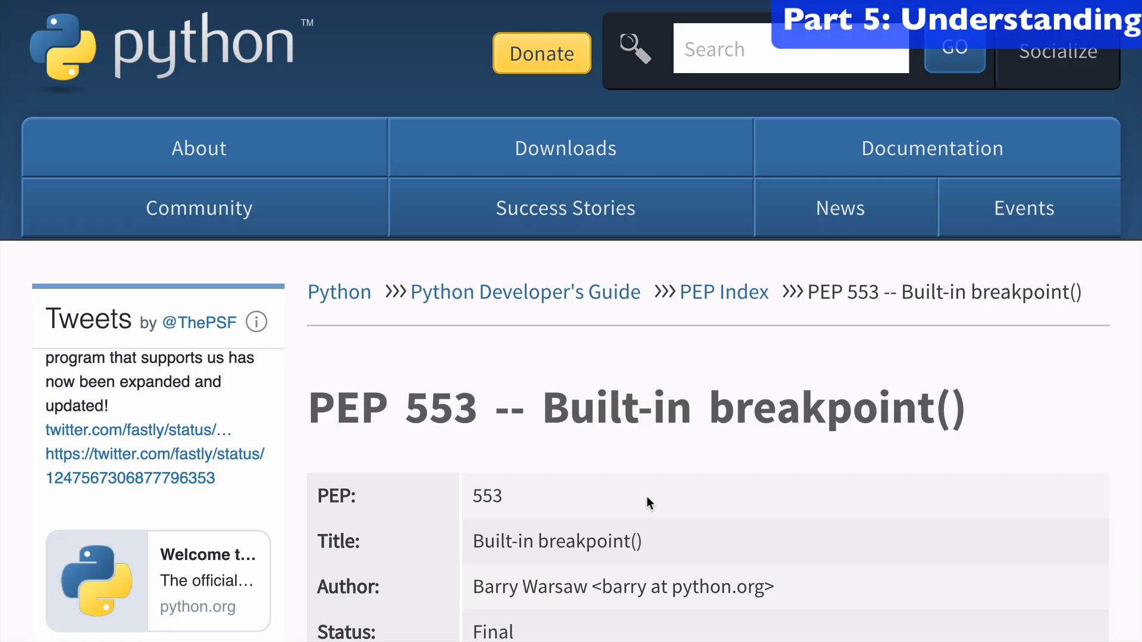
pyautogui.moveTo(306, 421)
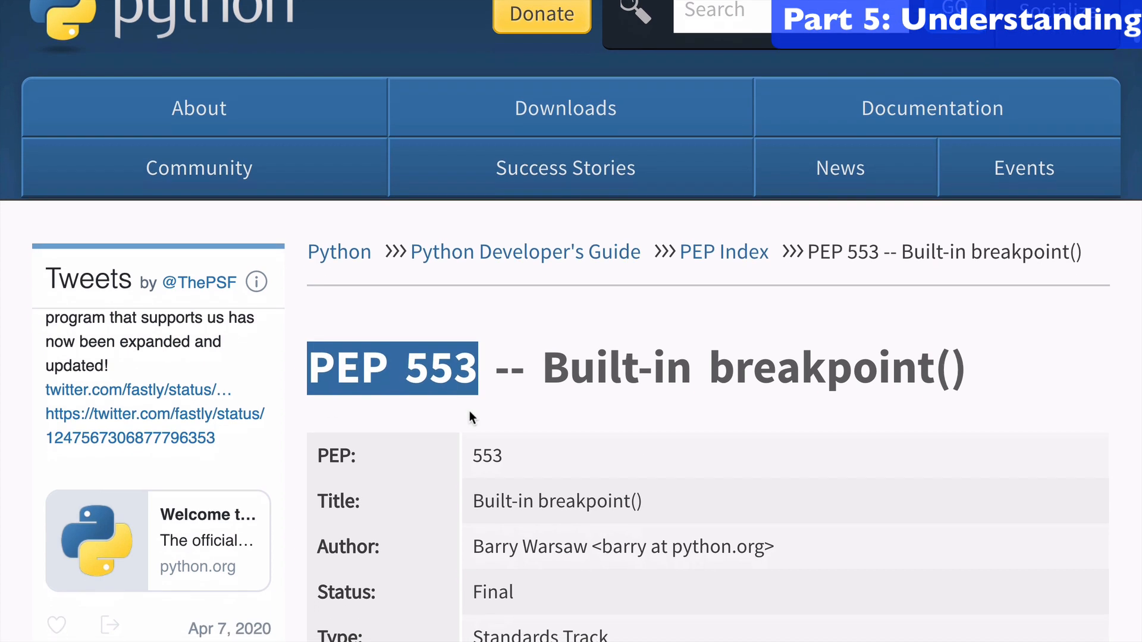
pyautogui.scroll(-3)
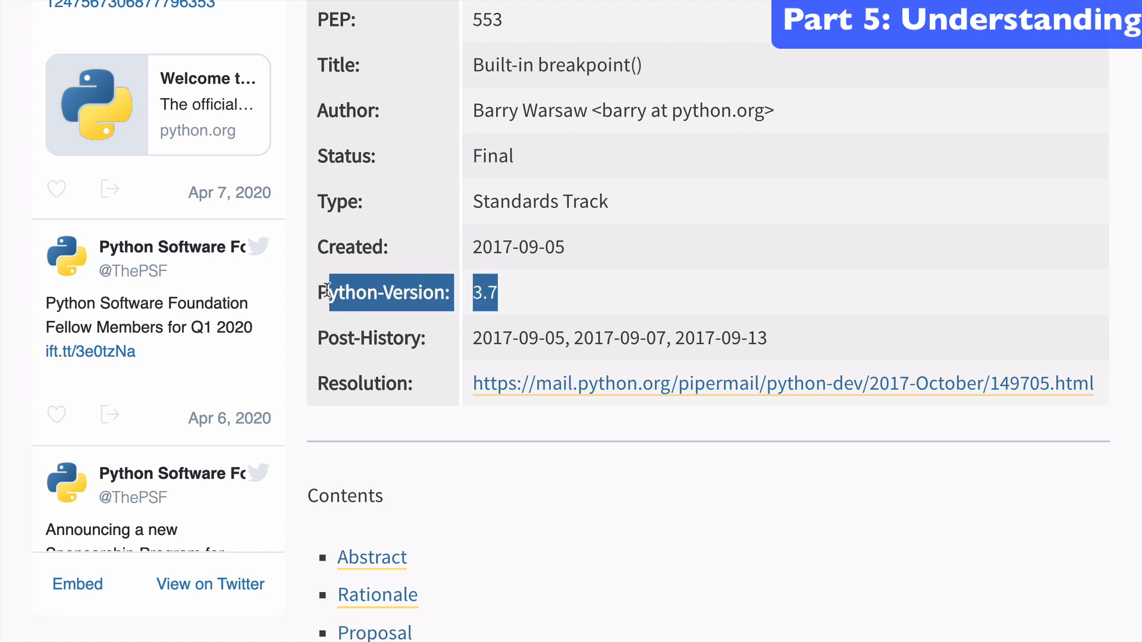
pyautogui.click(491, 476)
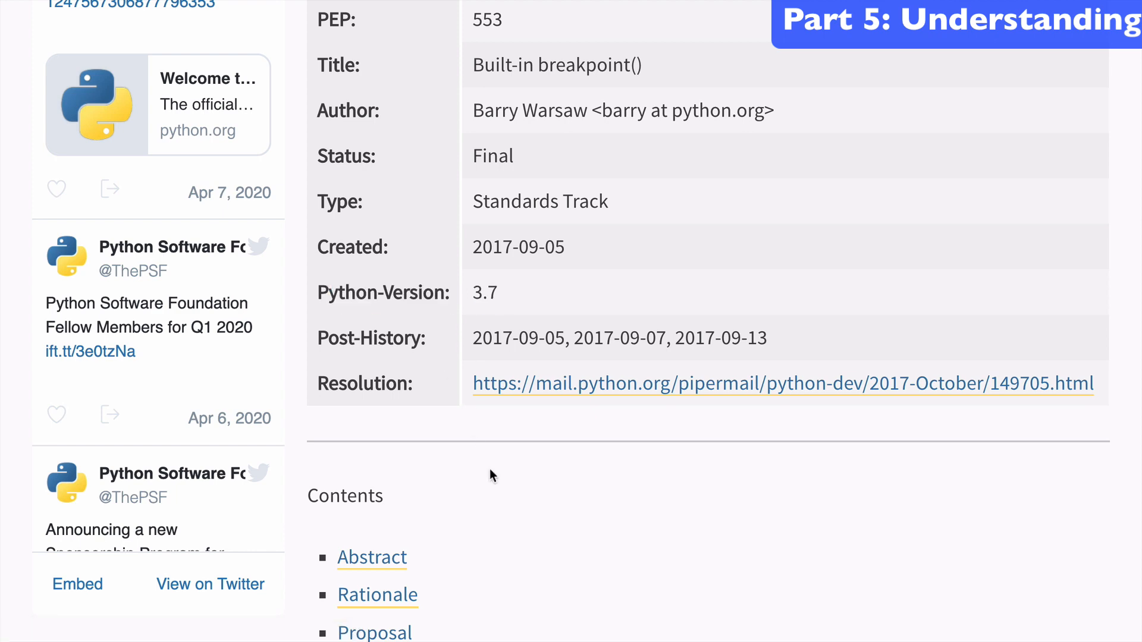
pyautogui.scroll(-3)
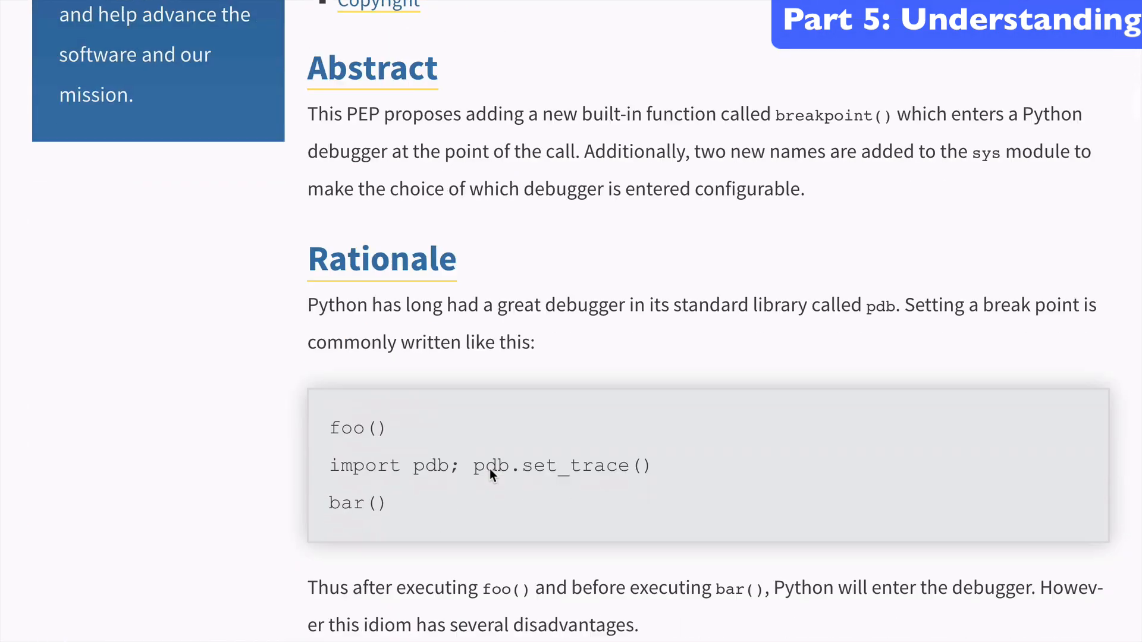
pyautogui.scroll(-3)
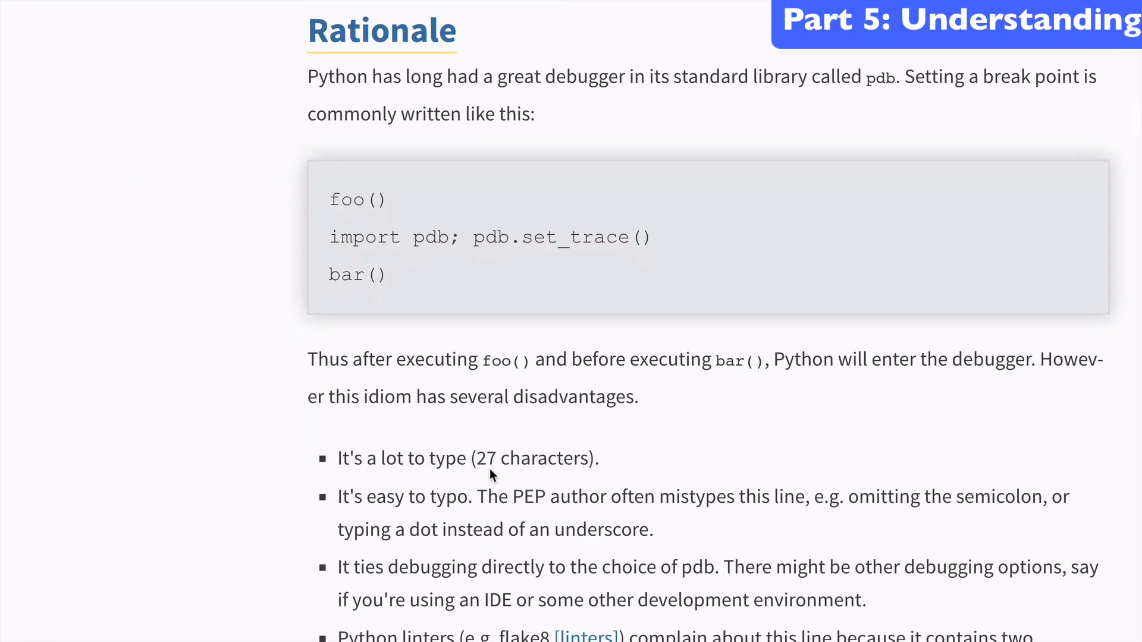
pyautogui.scroll(-3)
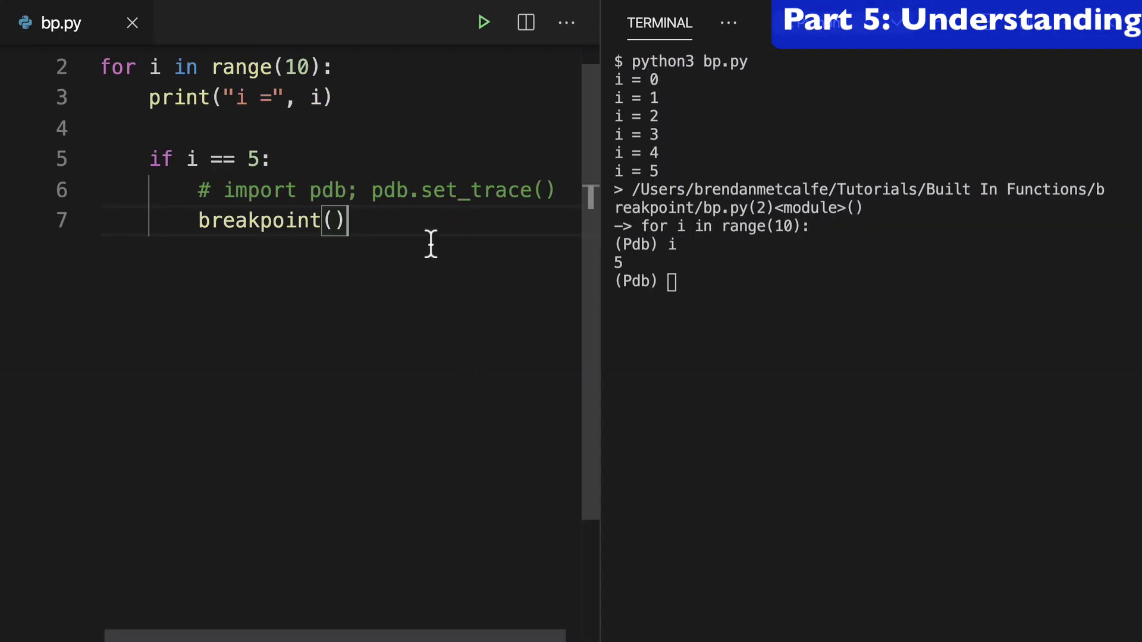
pyautogui.tripleClick(364, 191)
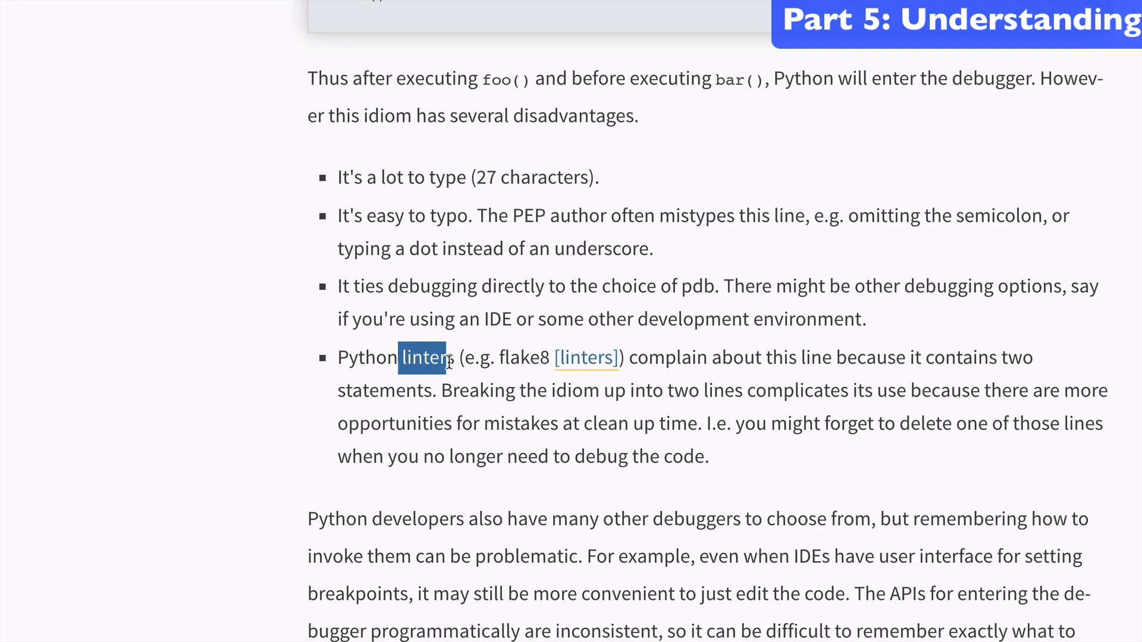
pyautogui.scroll(-3)
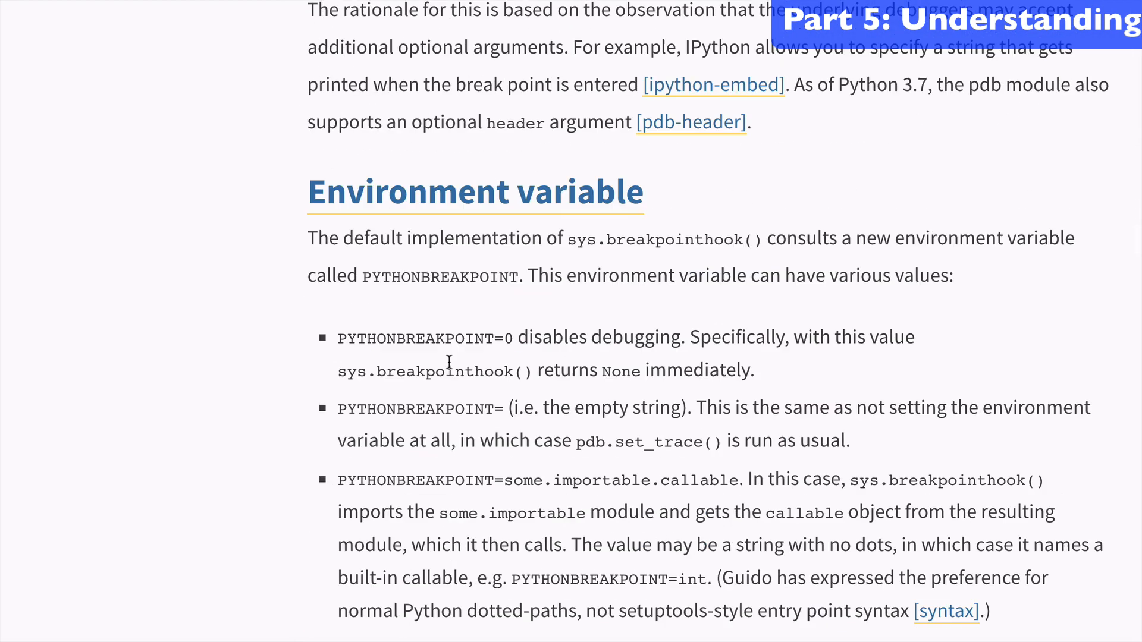
pyautogui.scroll(-3)
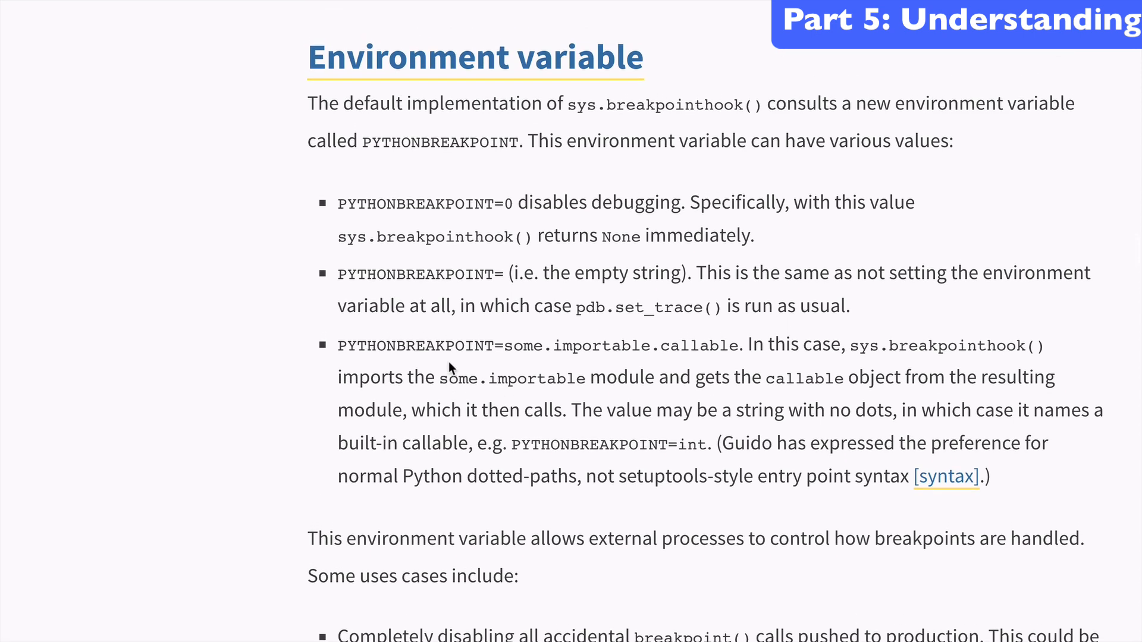
pyautogui.moveTo(499, 344)
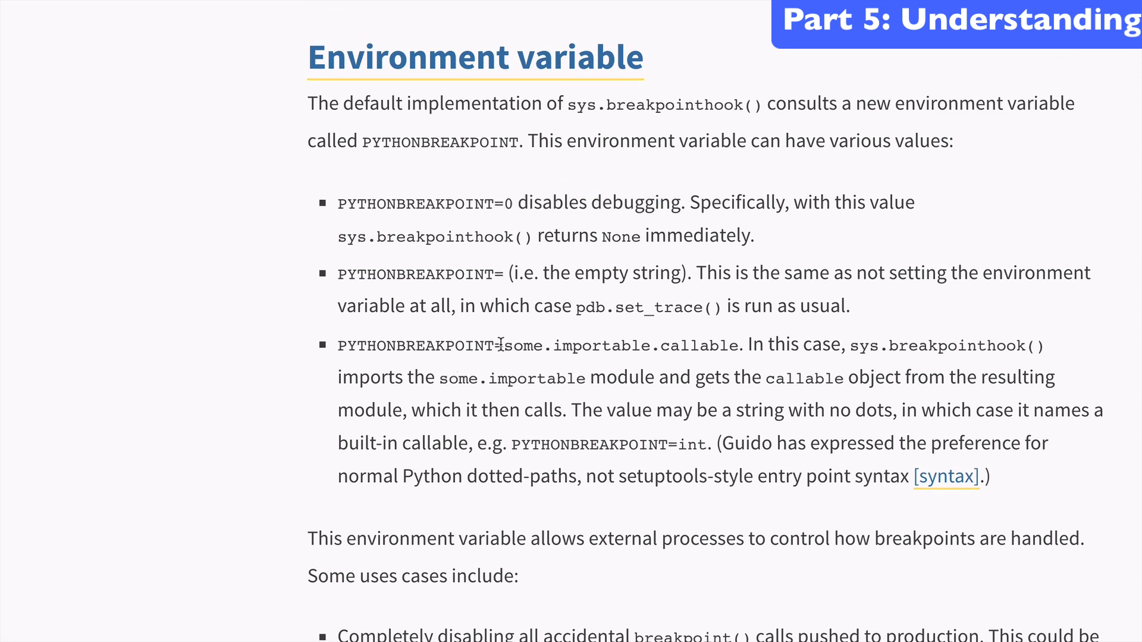
pyautogui.doubleClick(619, 345)
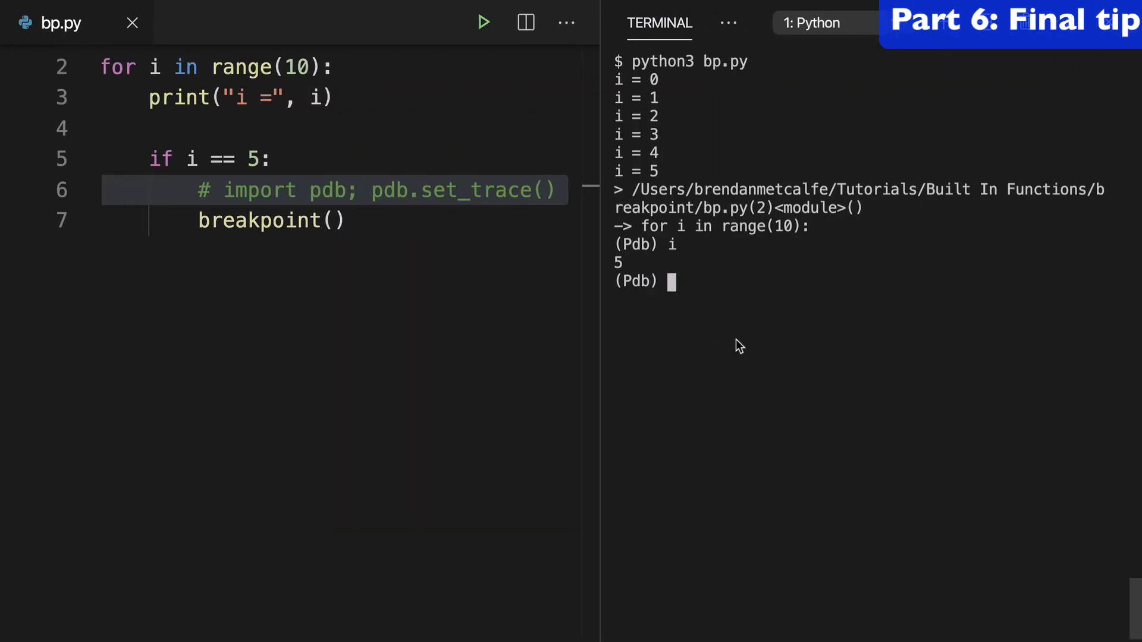
pyautogui.moveTo(739, 347)
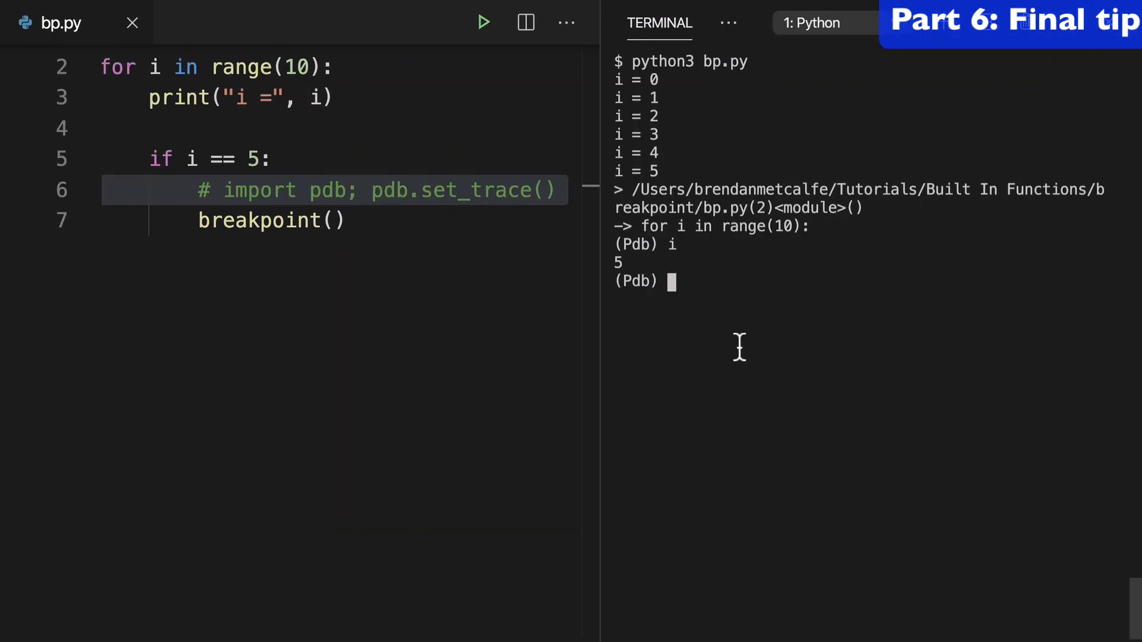
# Continue the Pdb session with c to finish at i = 9, then start typing continue.
pyautogui.write('c')
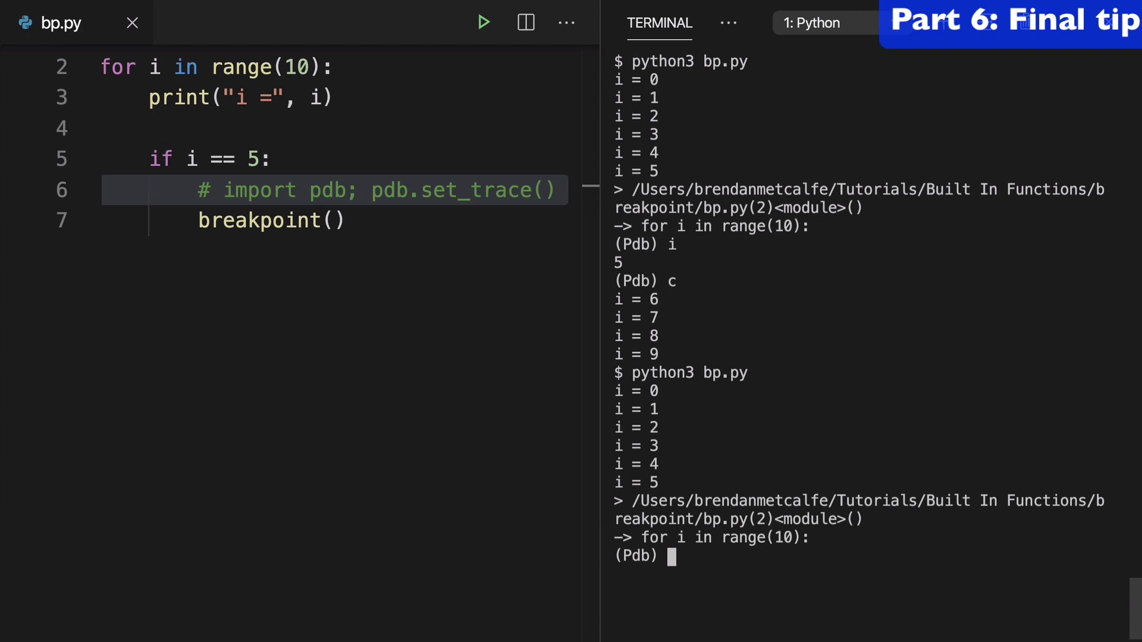
pyautogui.write('conti')
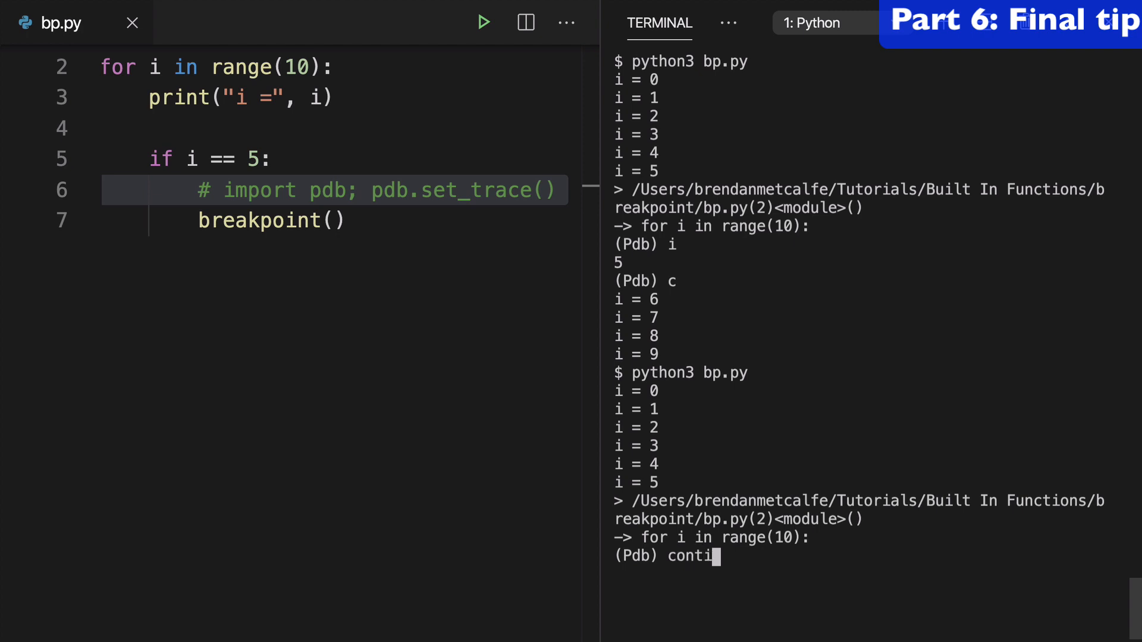